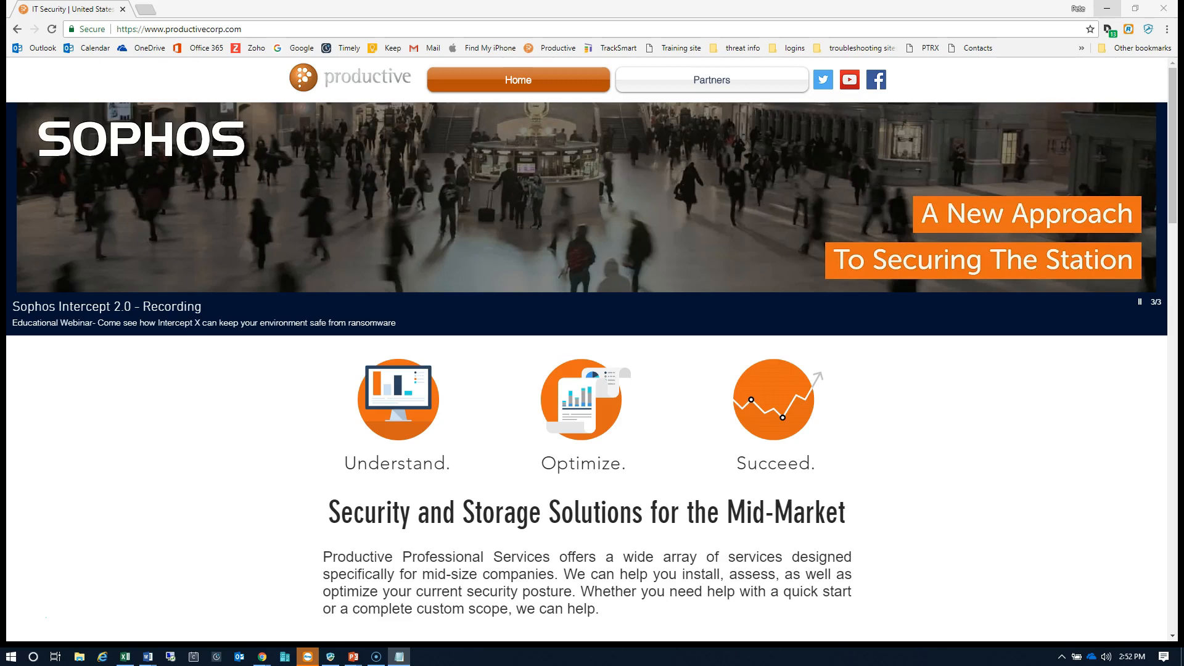
Load the scan report and choose 'Connect Office 365 to scan your account'.
right_click(177, 29)
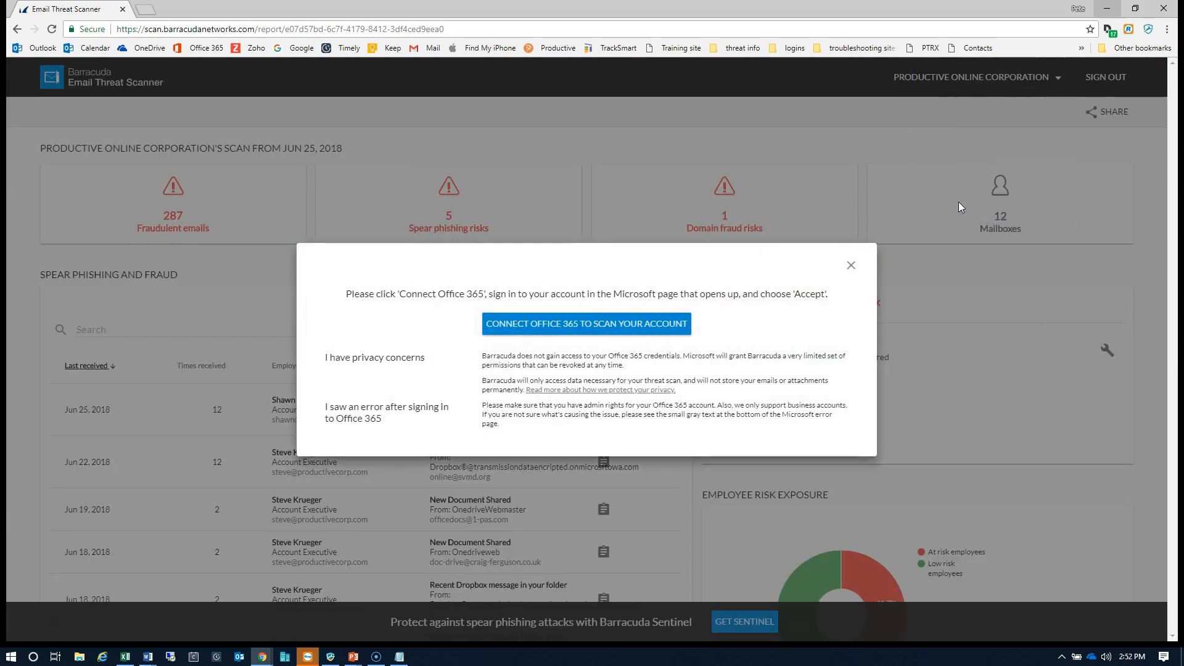
mouse_move(597, 331)
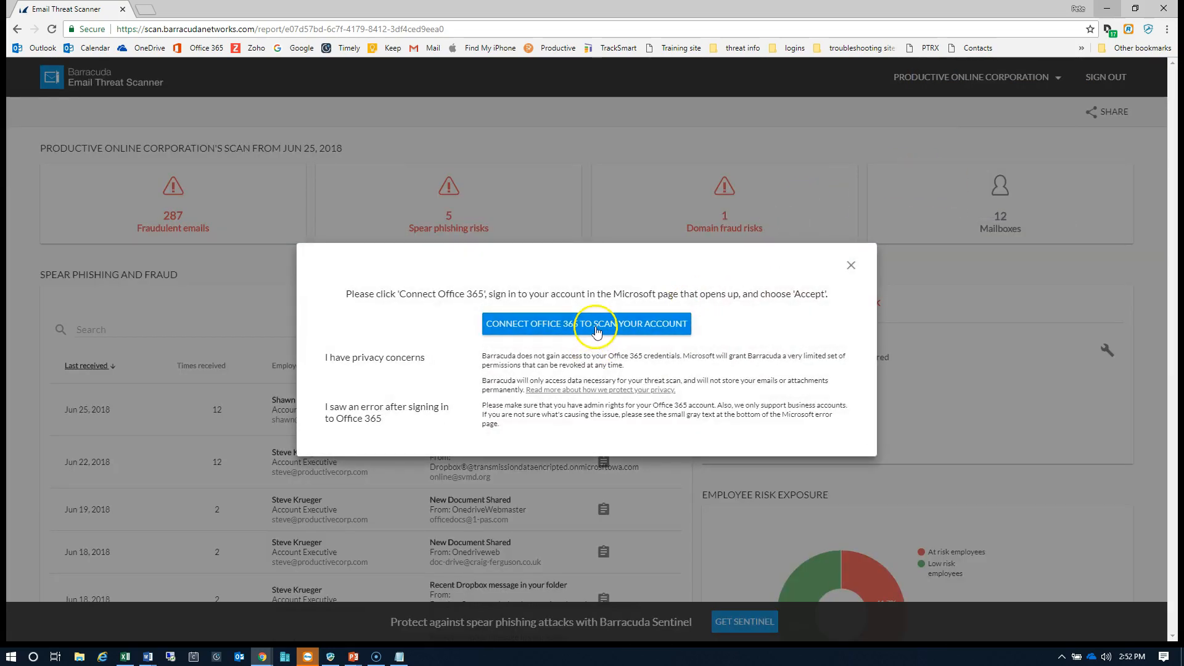
click(587, 323)
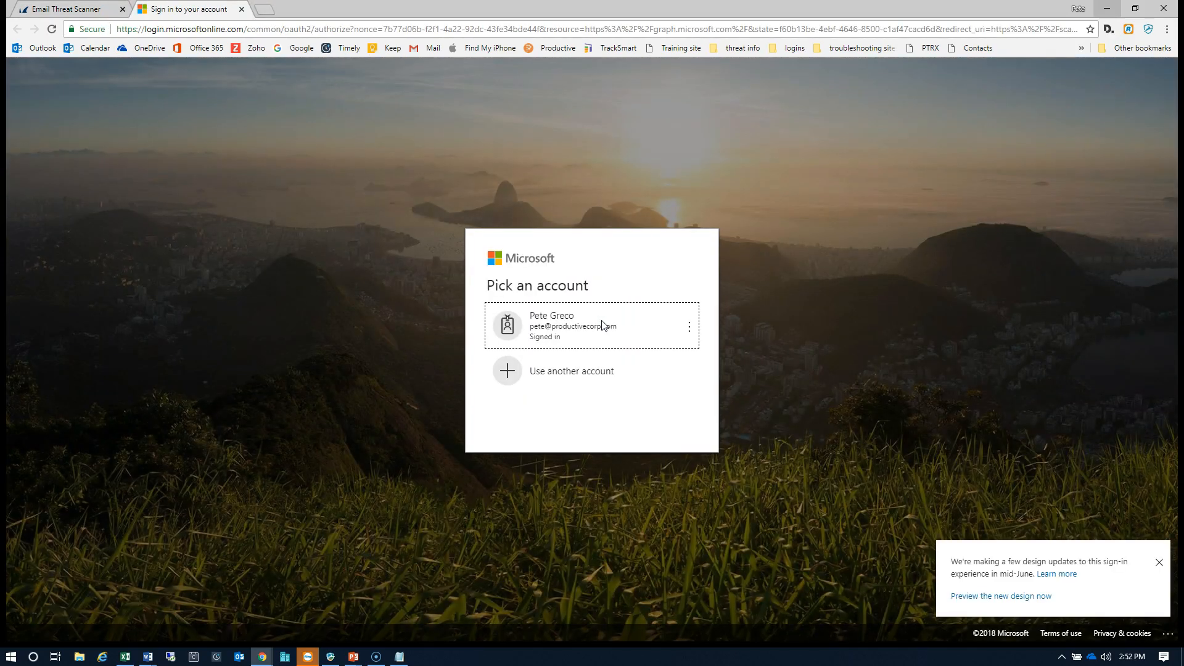
Sign in with the already signed-in account and accept the Barracuda Networks permissions request.
click(591, 326)
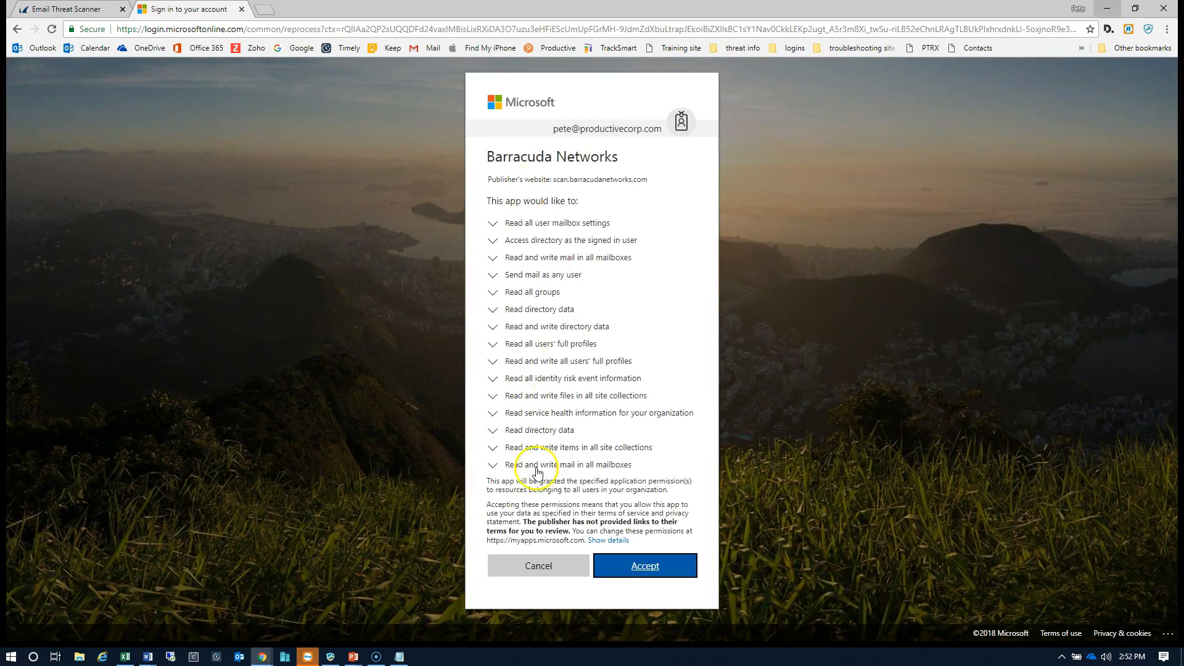
click(644, 566)
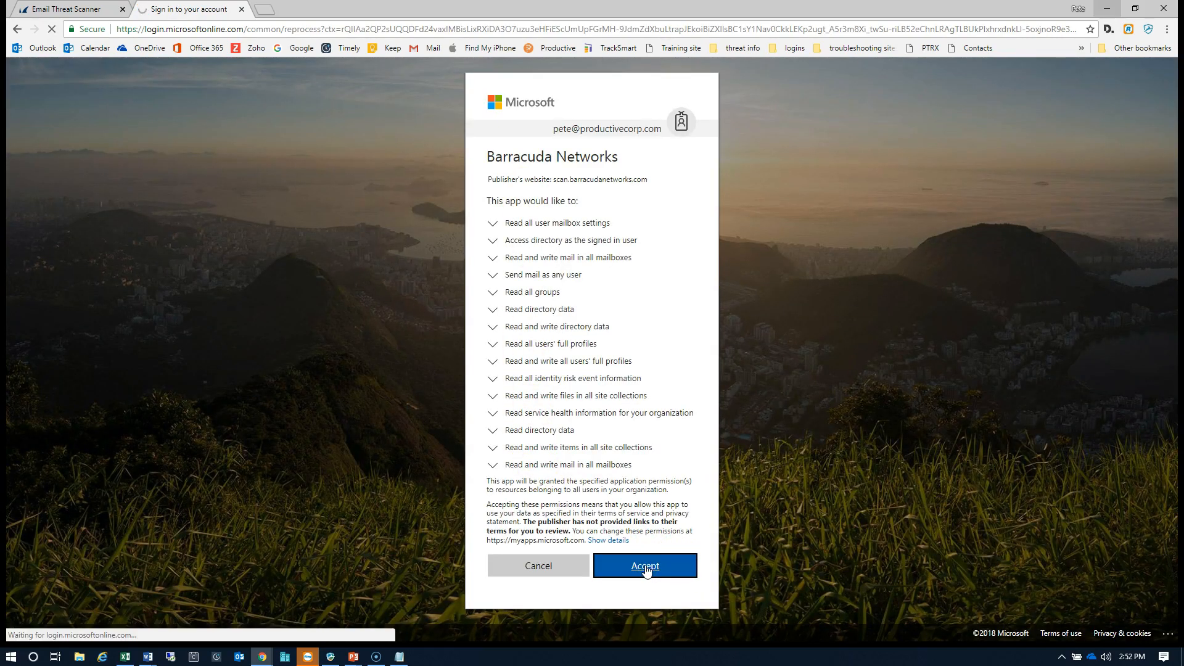
click(644, 566)
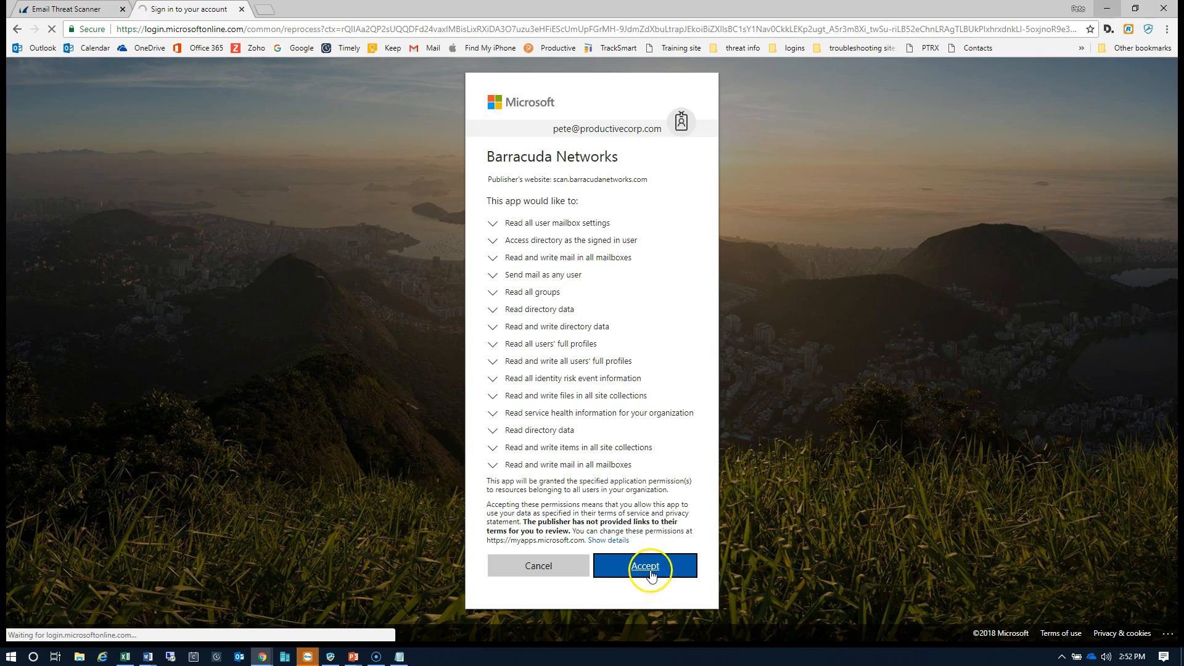
click(644, 567)
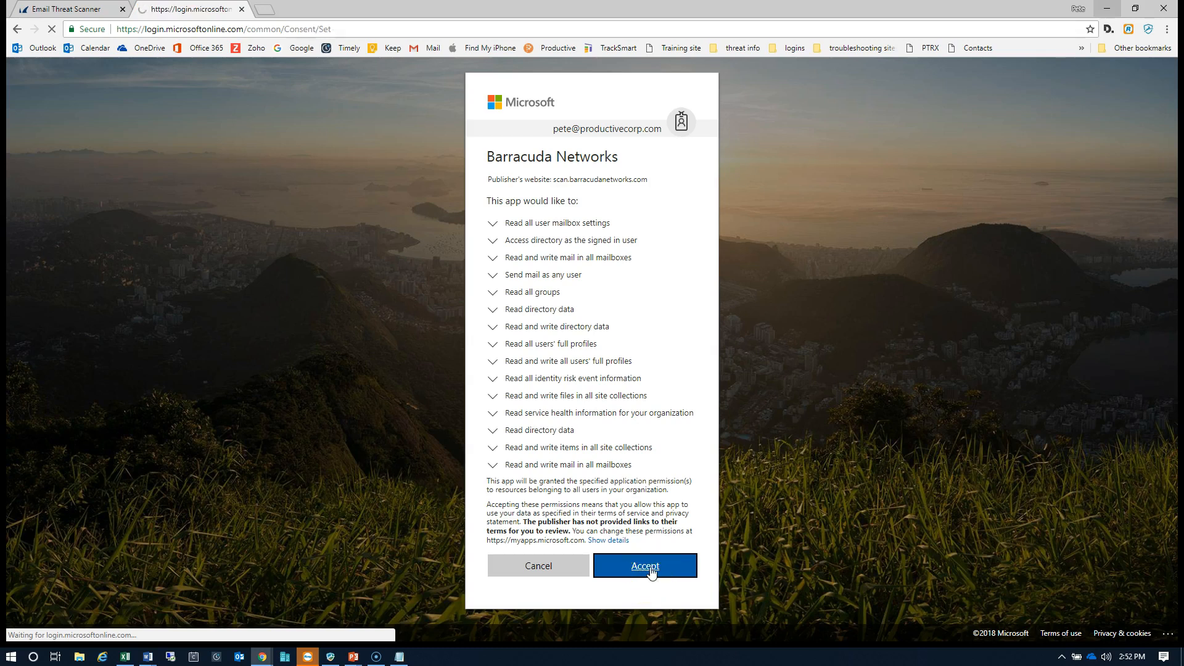
click(644, 566)
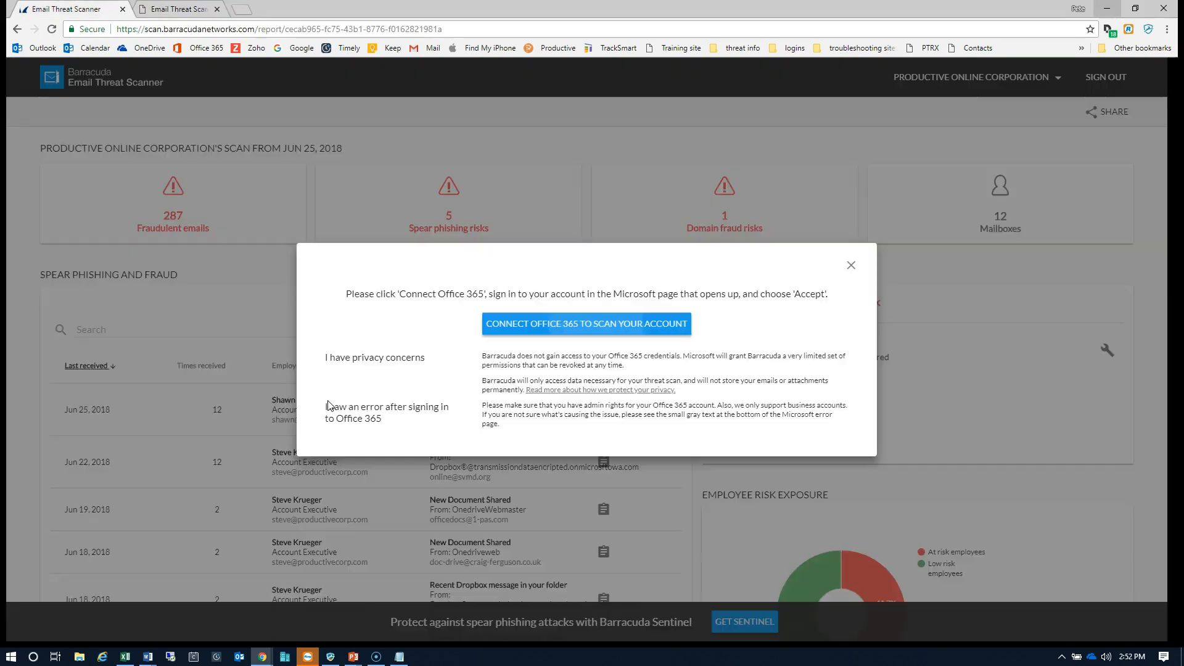
Dismiss the Connect Office 365 dialog and close the Email Threat Scanner tabs.
click(586, 324)
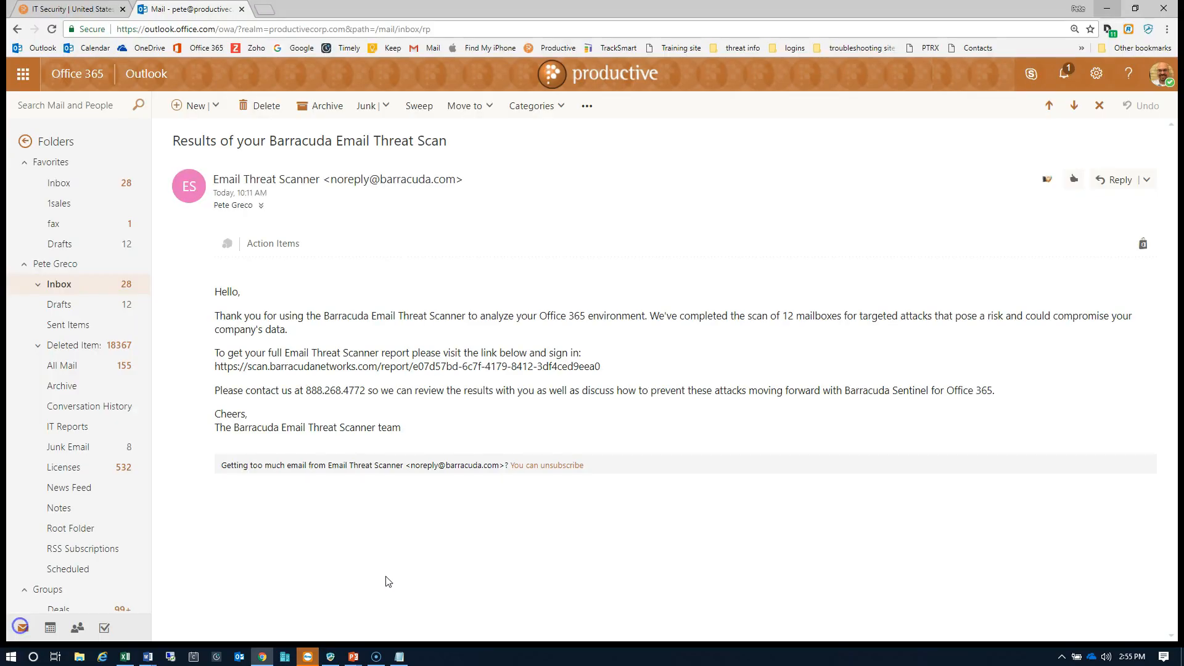
mouse_move(435, 497)
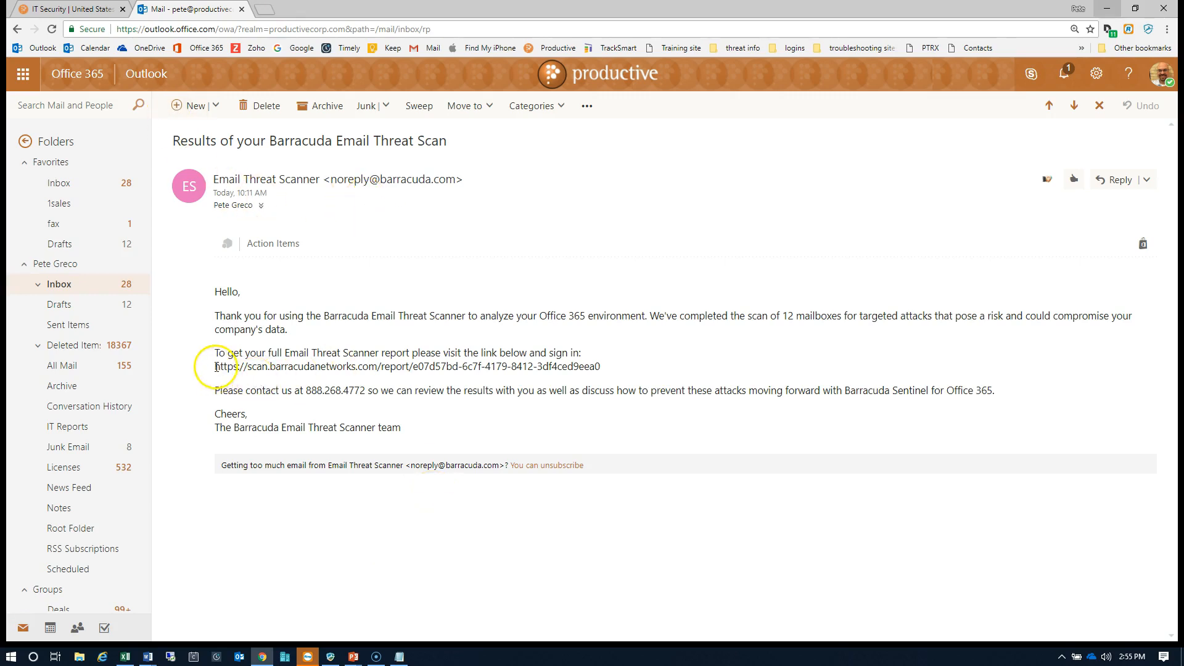
Select the whole report URL in the scan results email and copy it.
drag(215, 367, 392, 390)
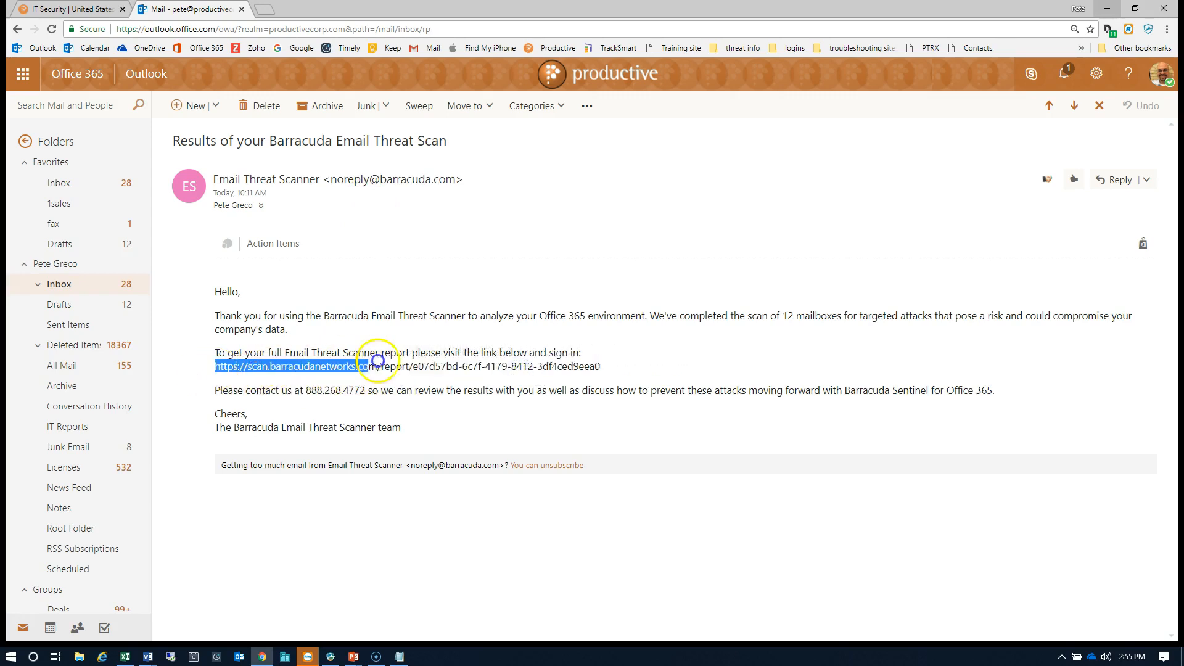
drag(377, 366, 597, 367)
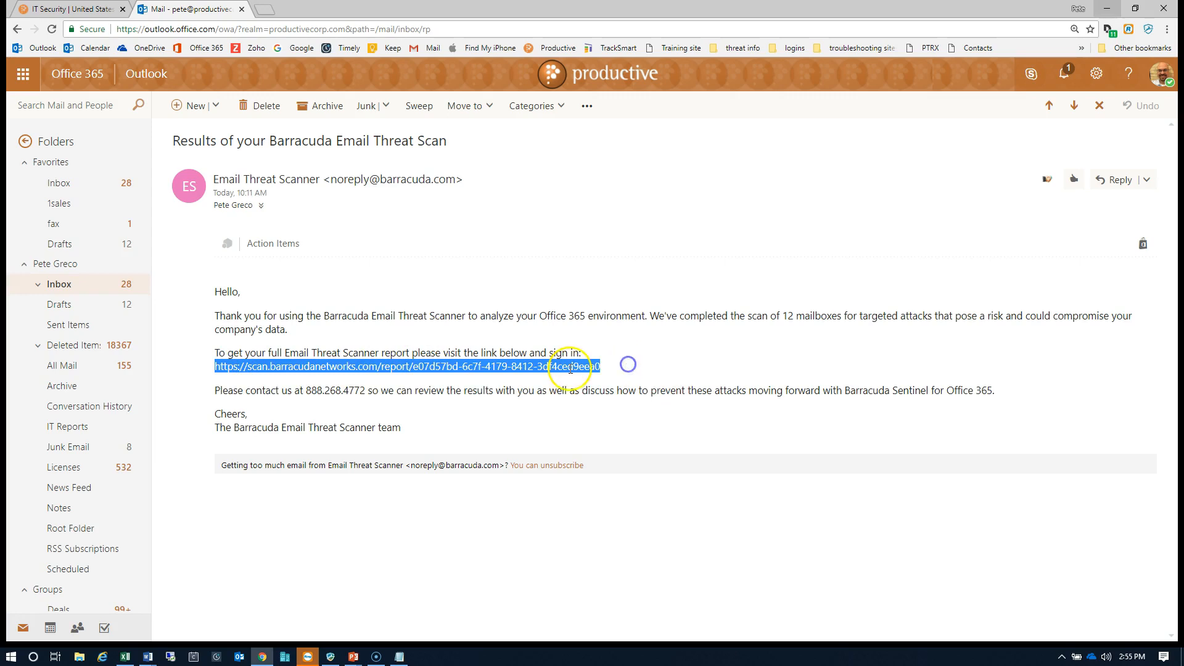
click(570, 366)
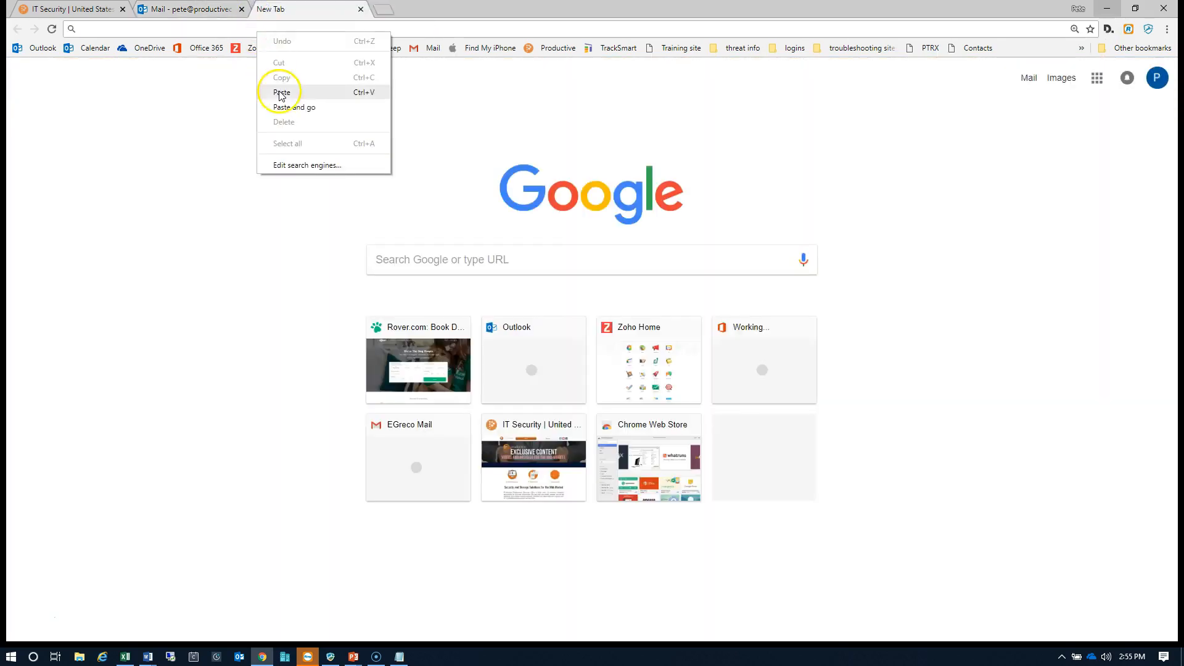
Paste the copied report address into a new tab and load the Email Threat Scanner report.
click(293, 106)
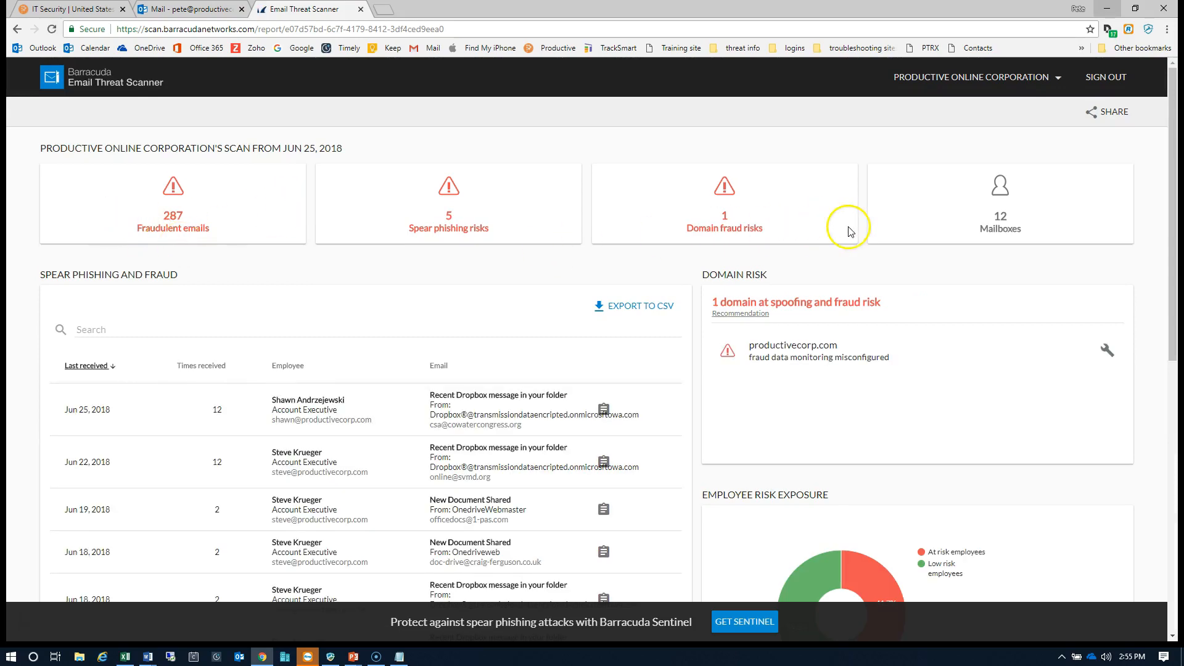
mouse_move(195, 244)
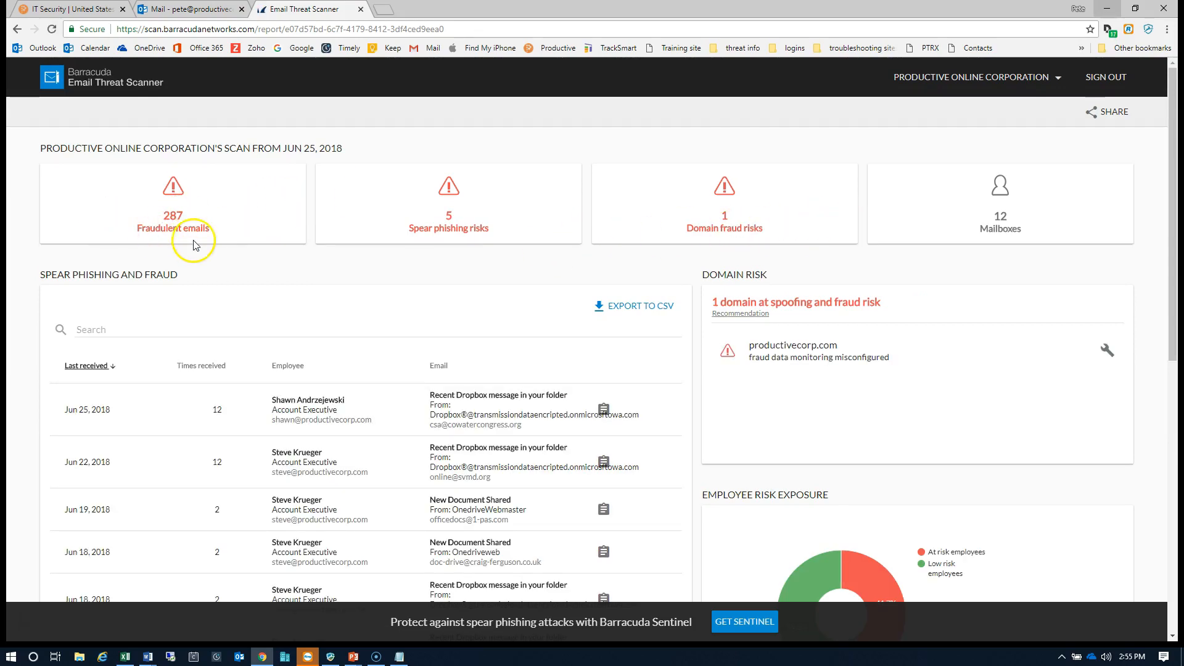
mouse_move(449, 221)
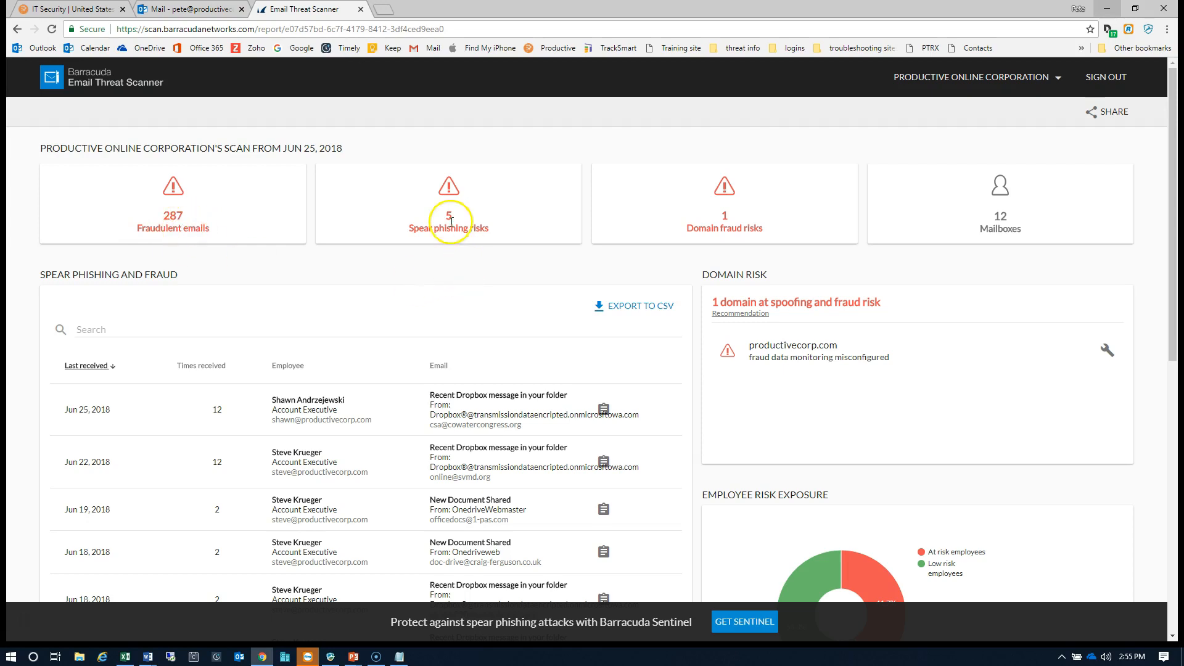
mouse_move(412, 257)
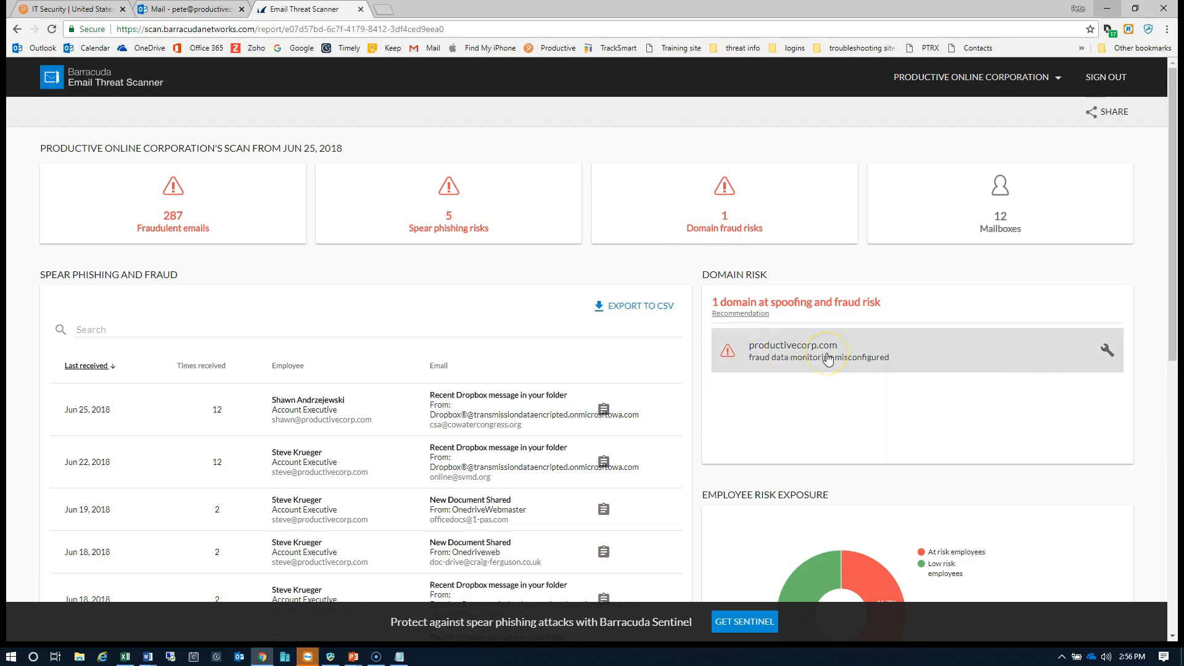
scroll(down, 3)
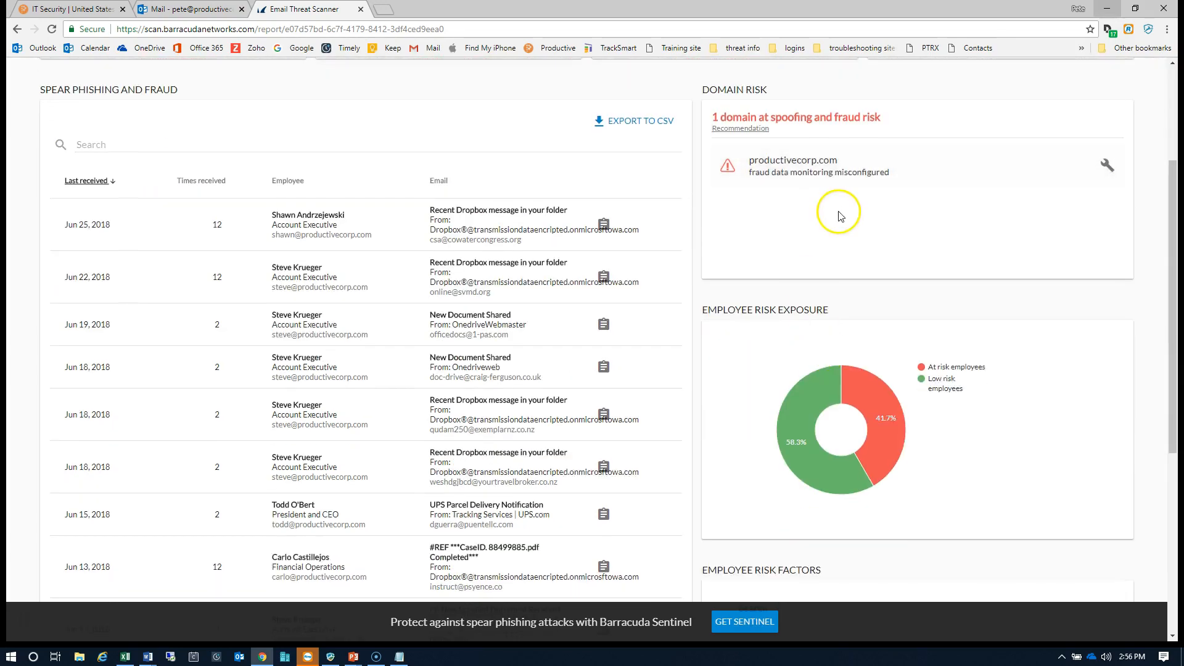
scroll(down, 3)
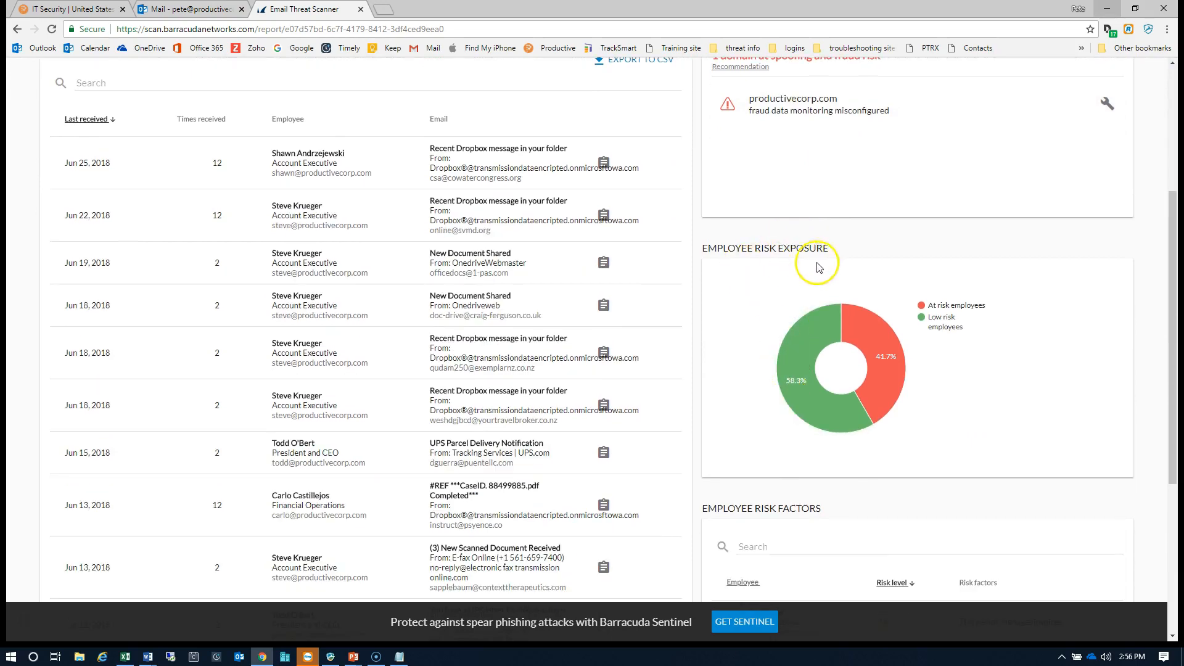
mouse_move(872, 441)
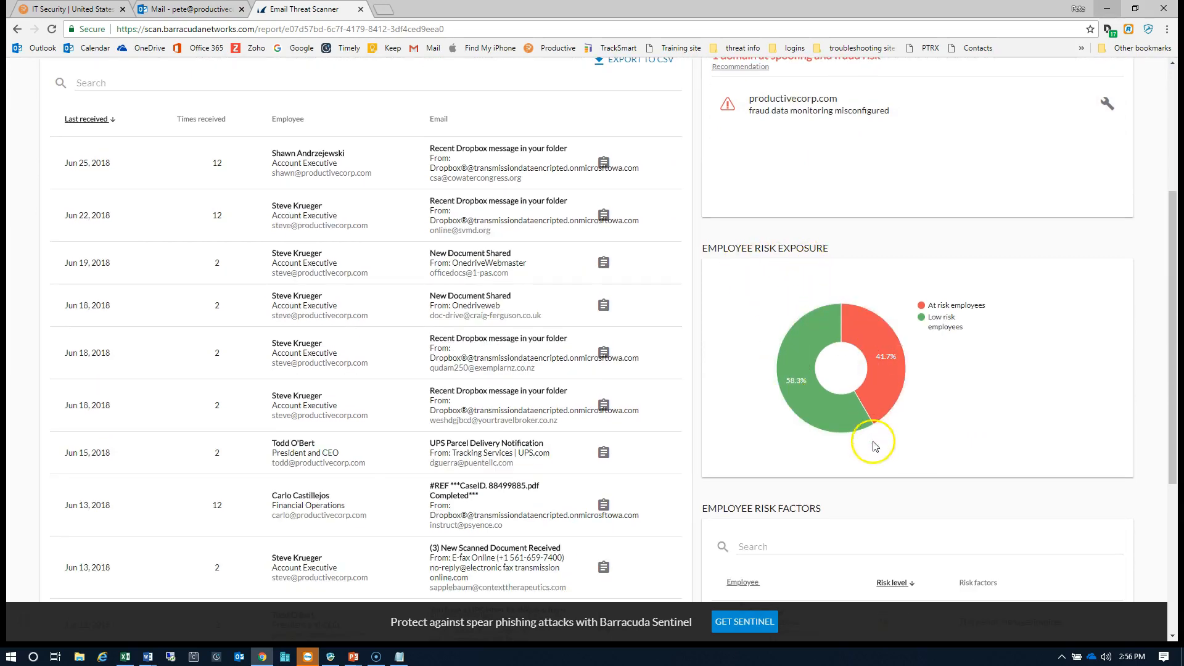
scroll(down, 3)
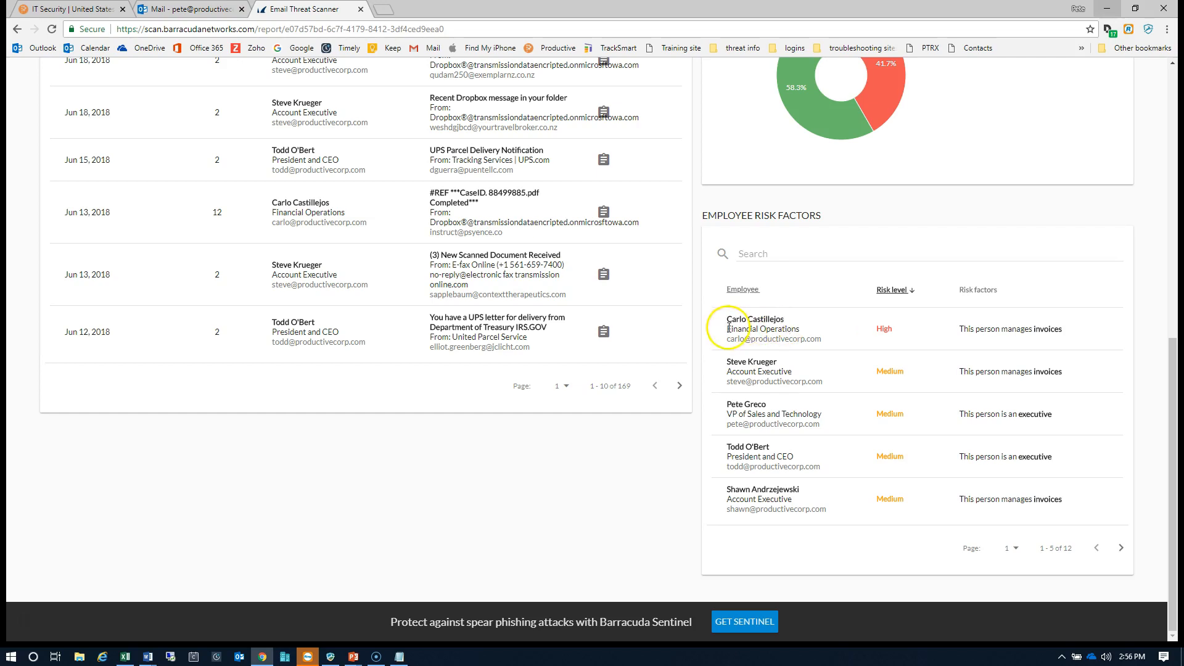
mouse_move(873, 328)
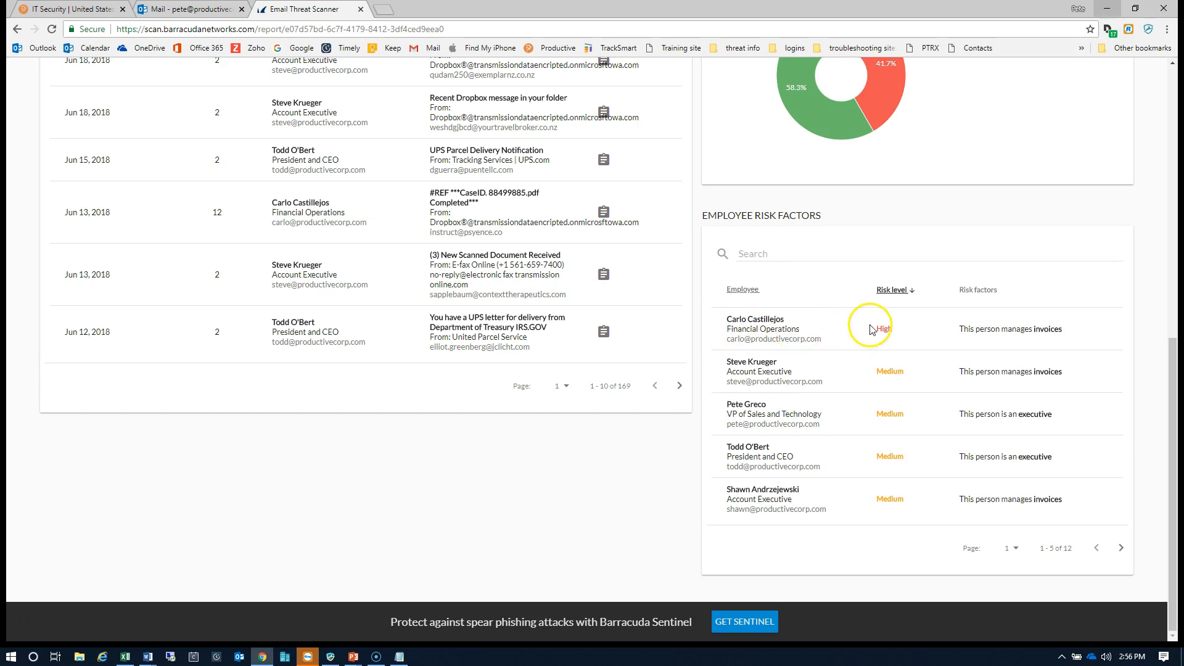
mouse_move(1081, 349)
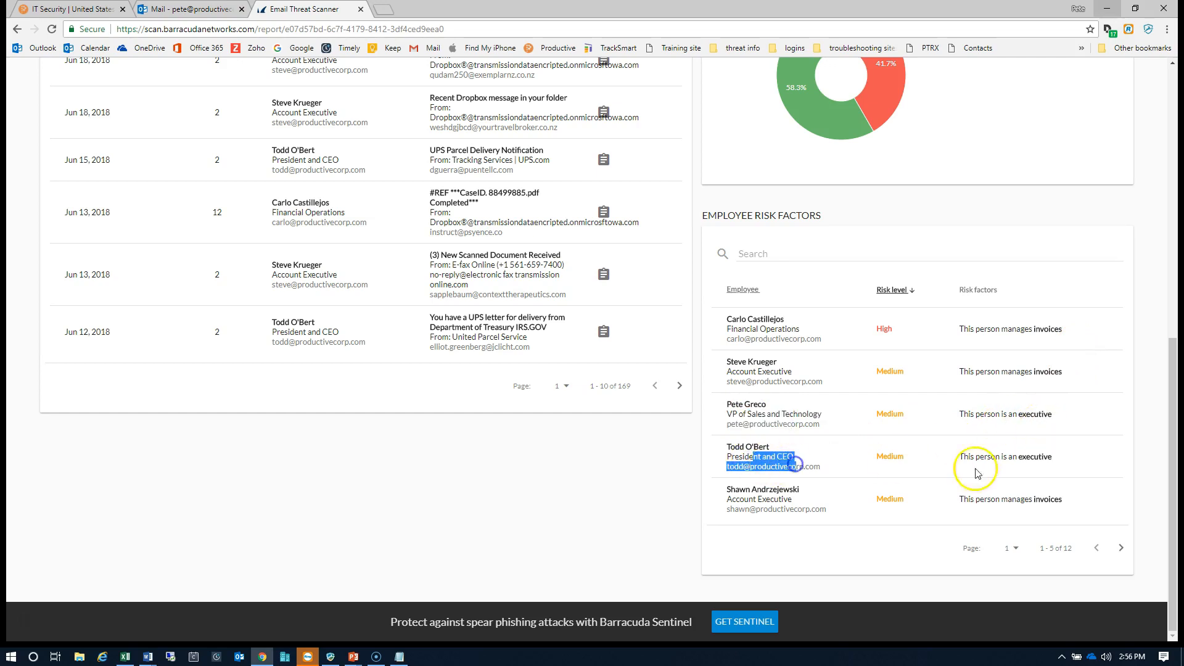
mouse_move(925, 462)
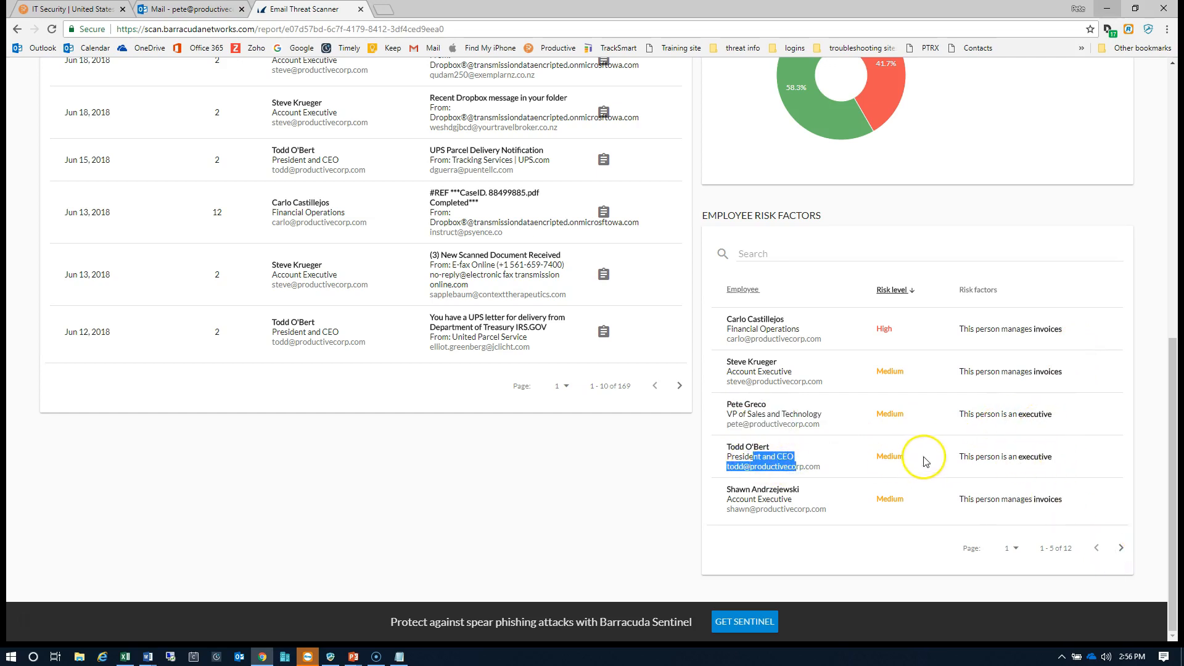
mouse_move(955, 455)
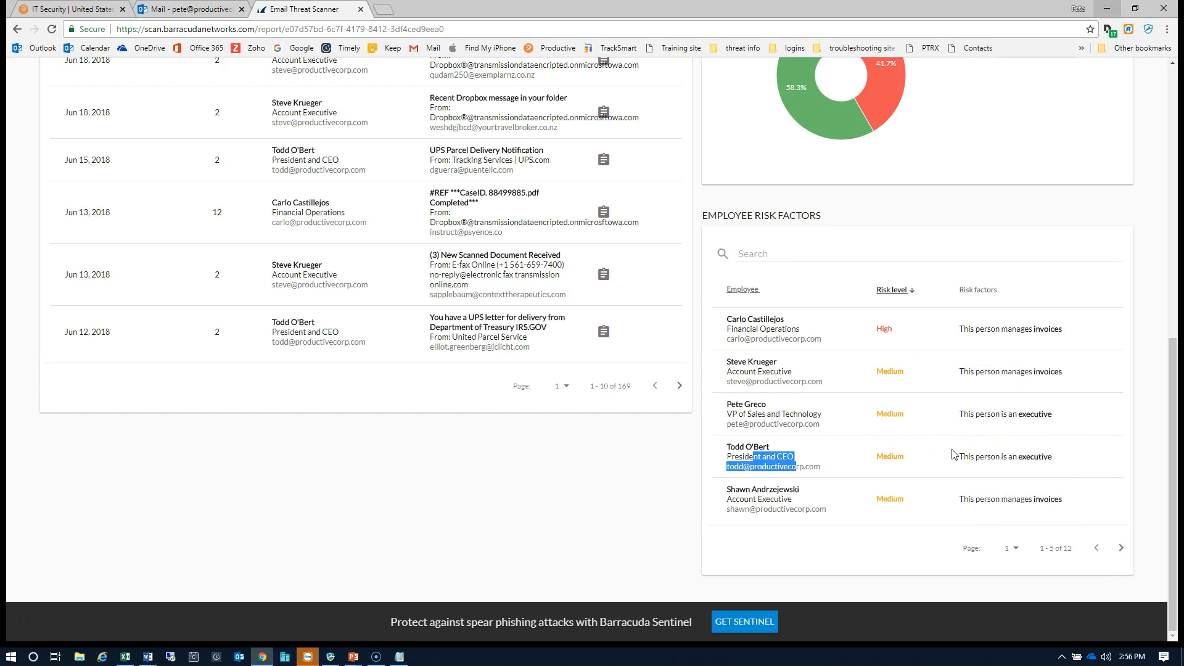
Advance the Spear Phishing and Fraud table to page 2, entries 11–20 of 169.
scroll(up, 3)
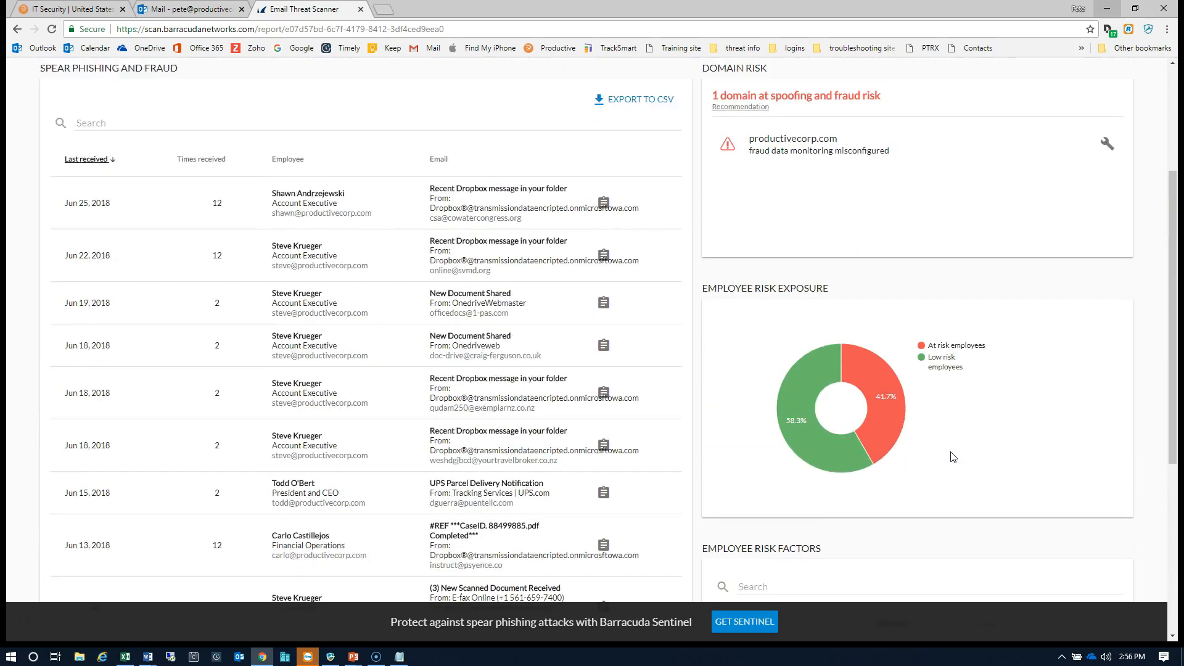
scroll(down, 3)
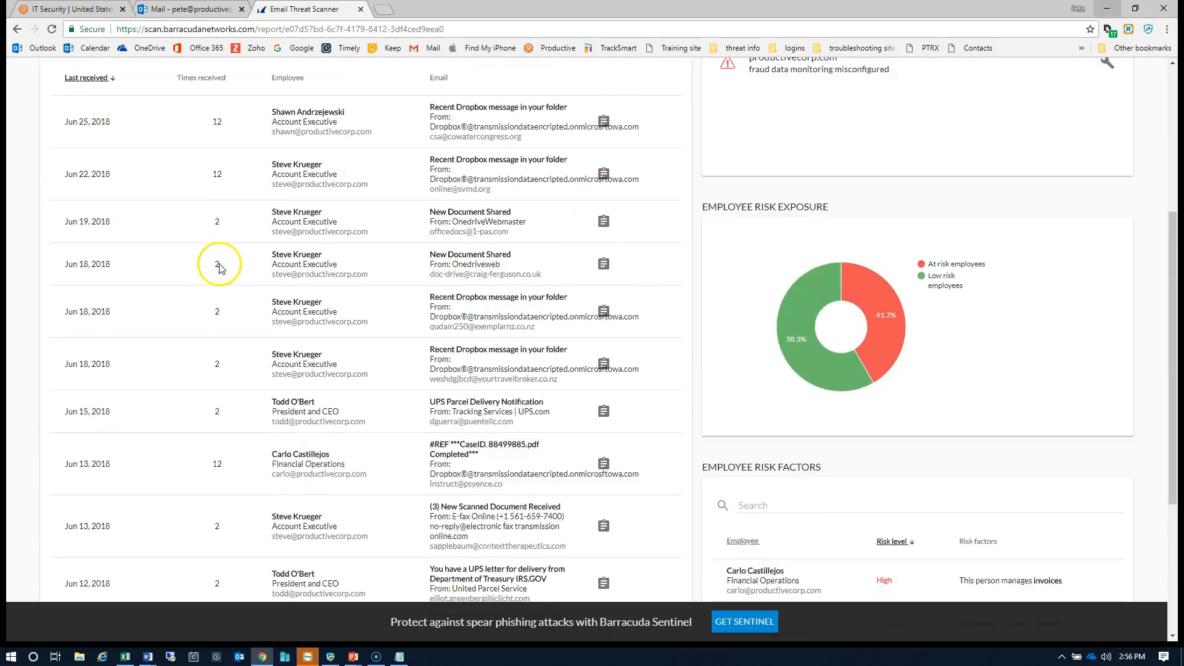
scroll(down, 3)
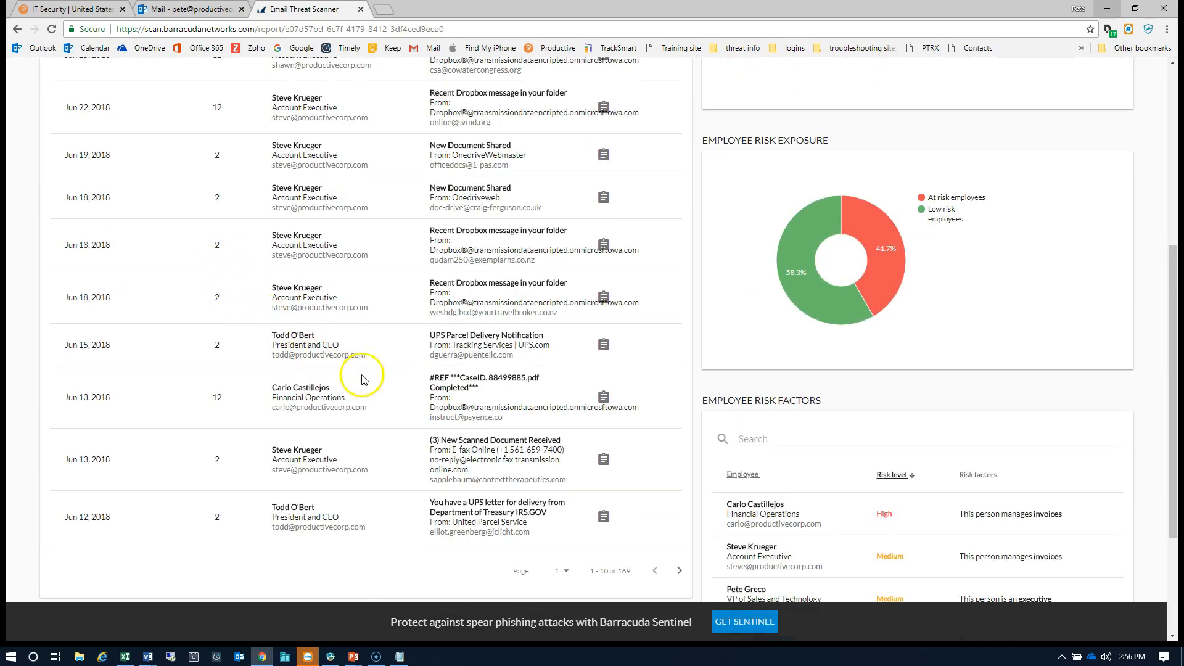
click(679, 570)
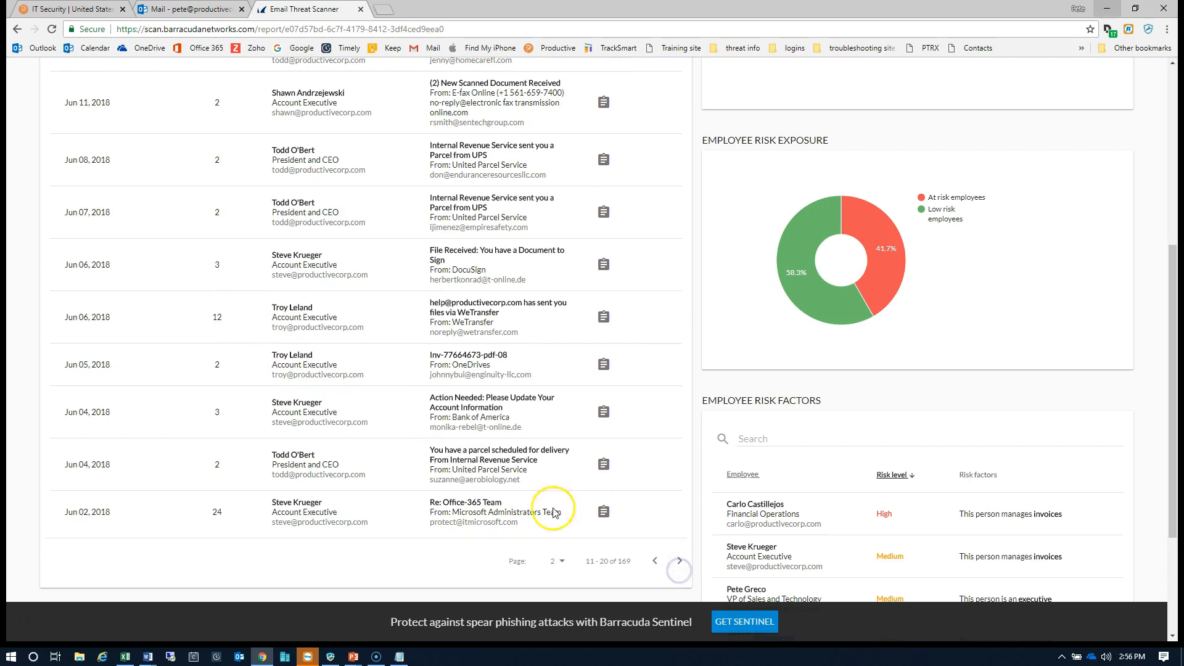
scroll(up, 3)
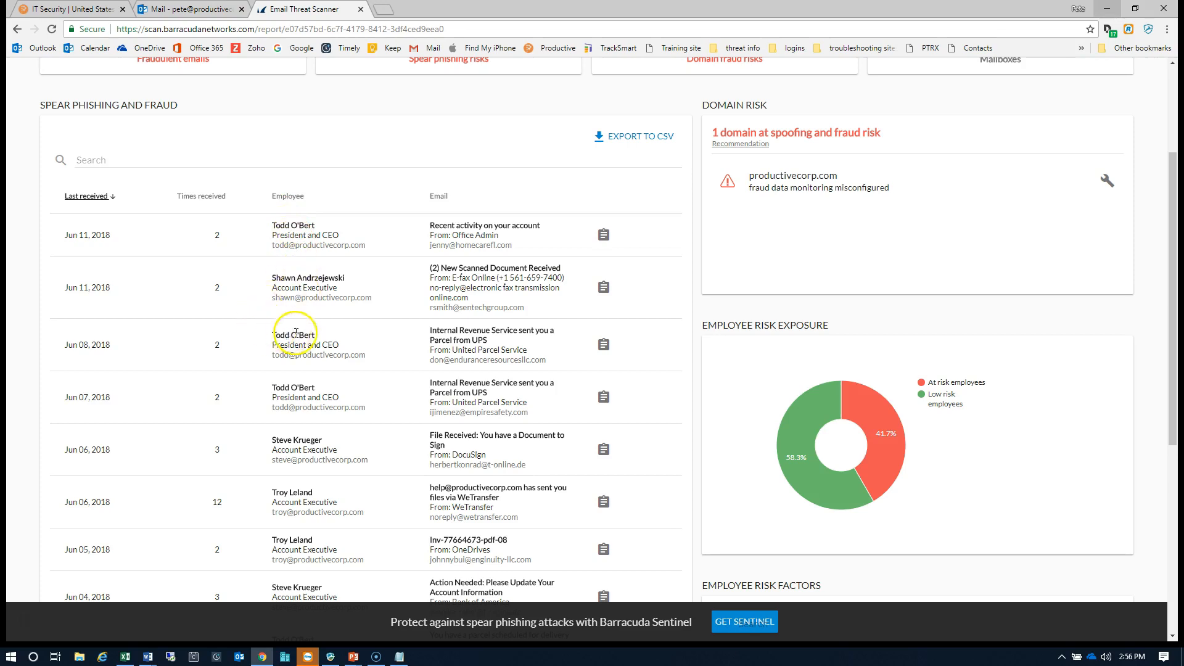
mouse_move(427, 348)
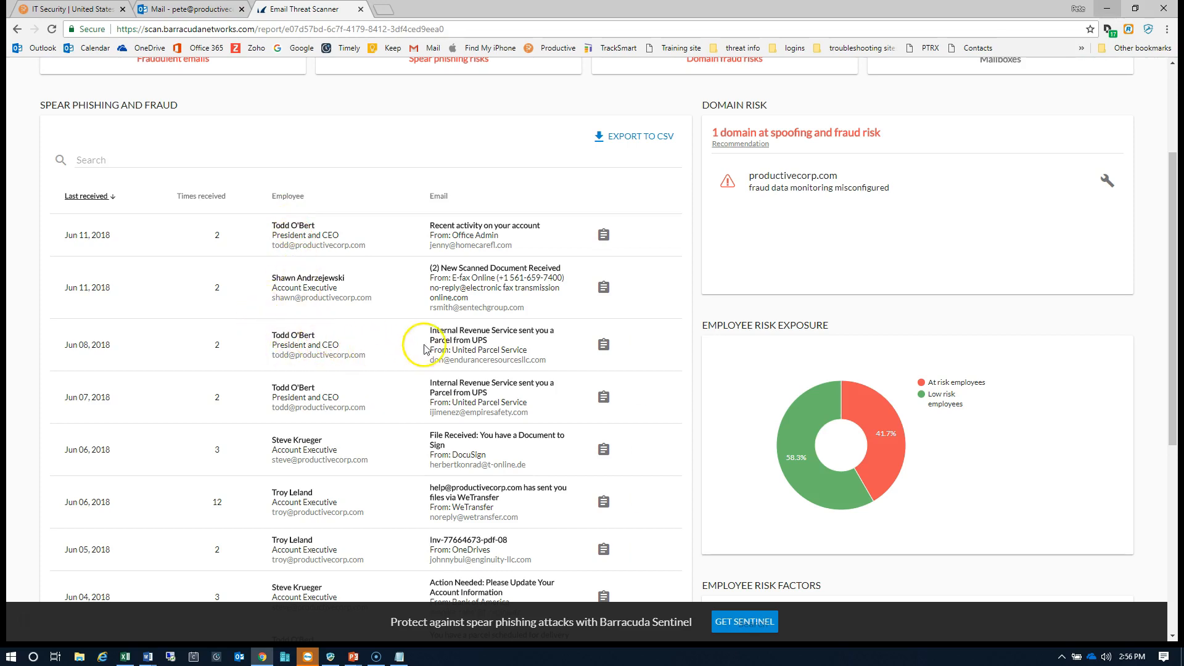
mouse_move(534, 333)
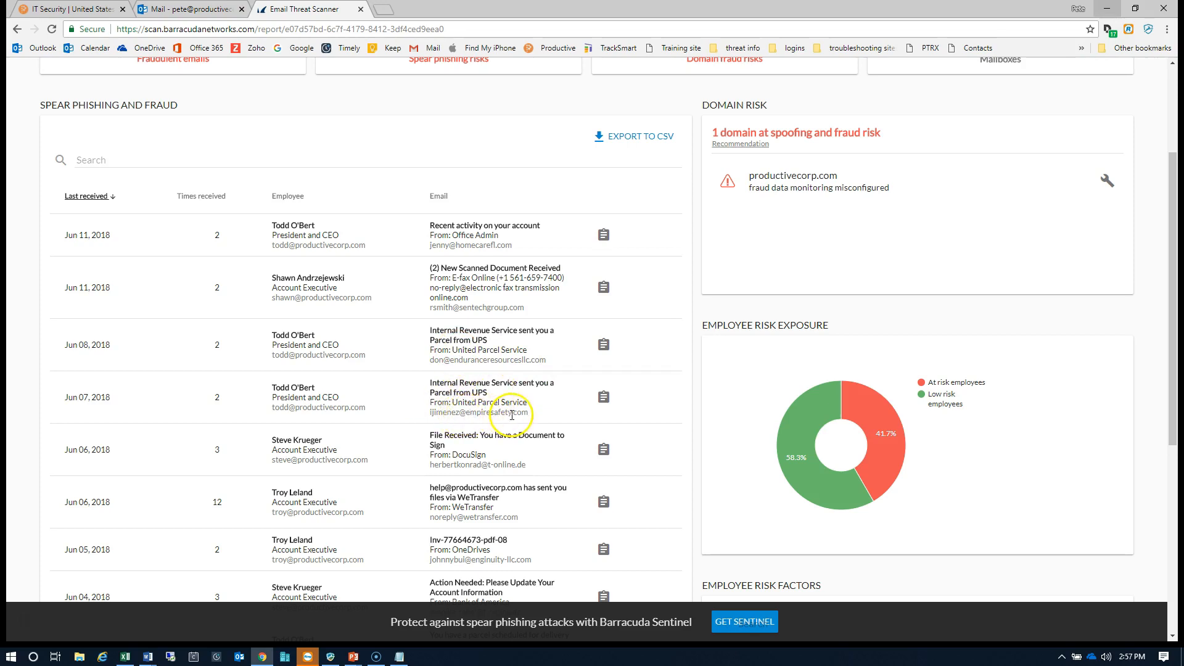
scroll(down, 3)
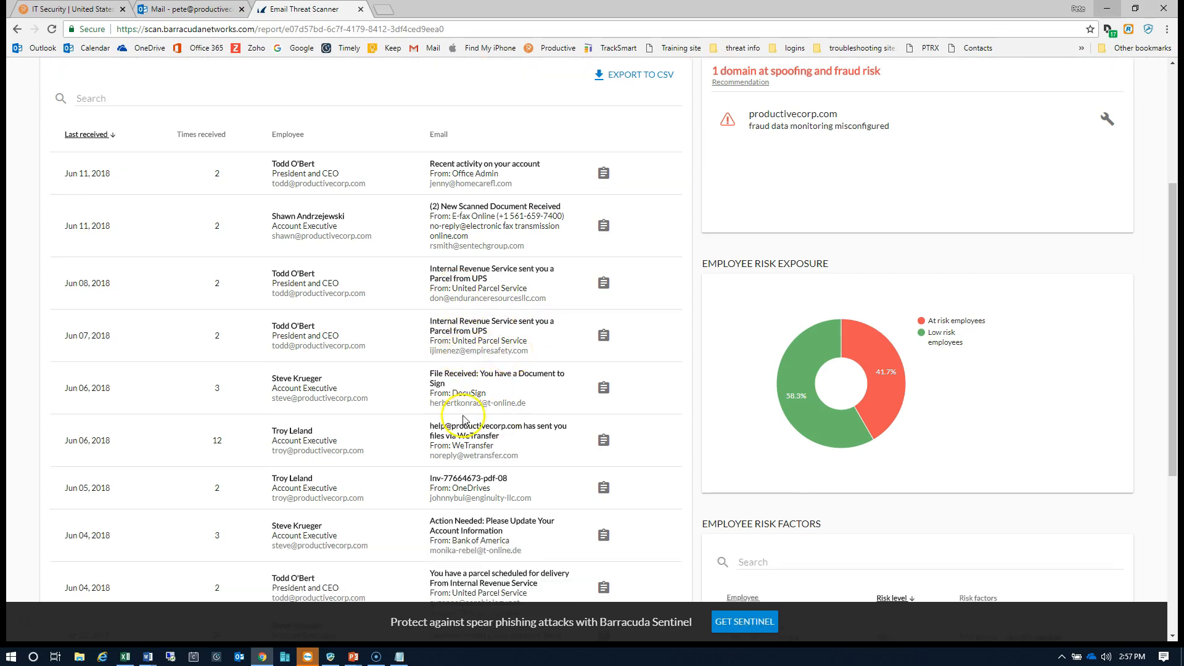
mouse_move(604, 280)
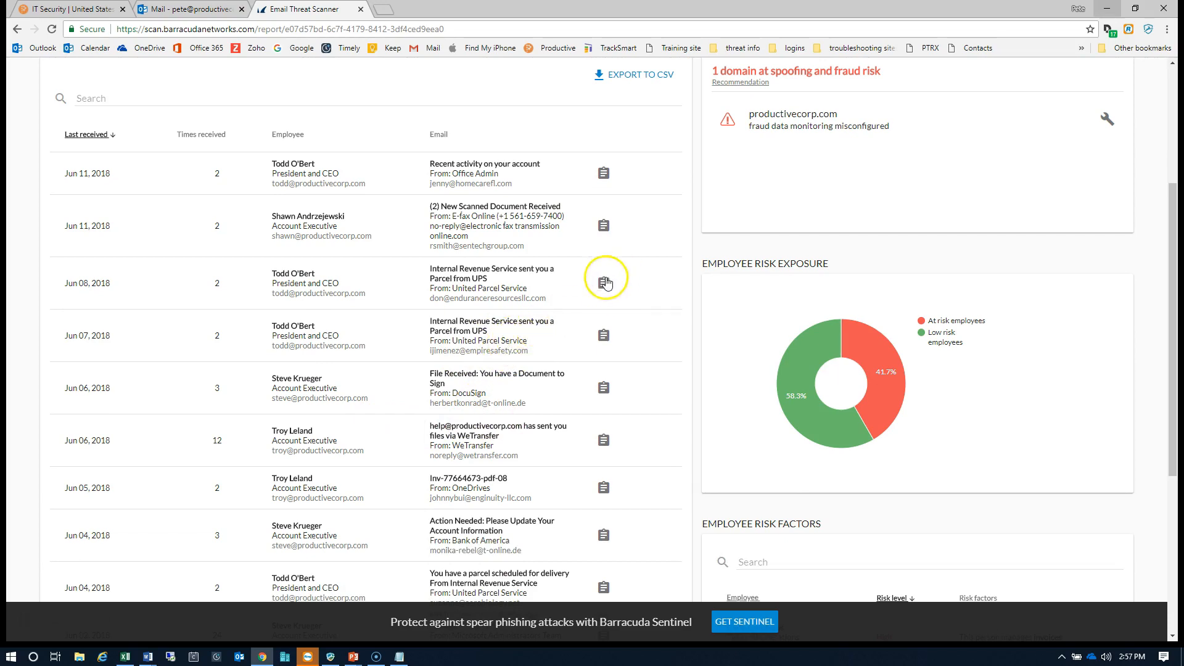
Show the Attack details for the Jun 08, 2018 email impersonating UPS.
click(604, 278)
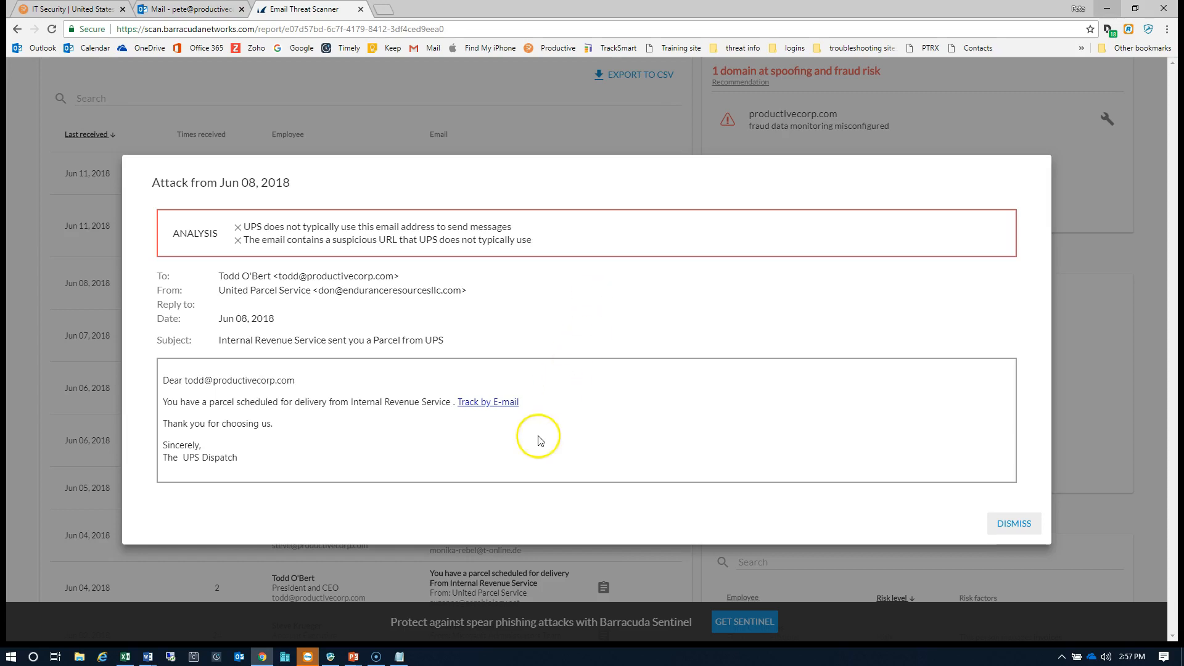
mouse_move(489, 402)
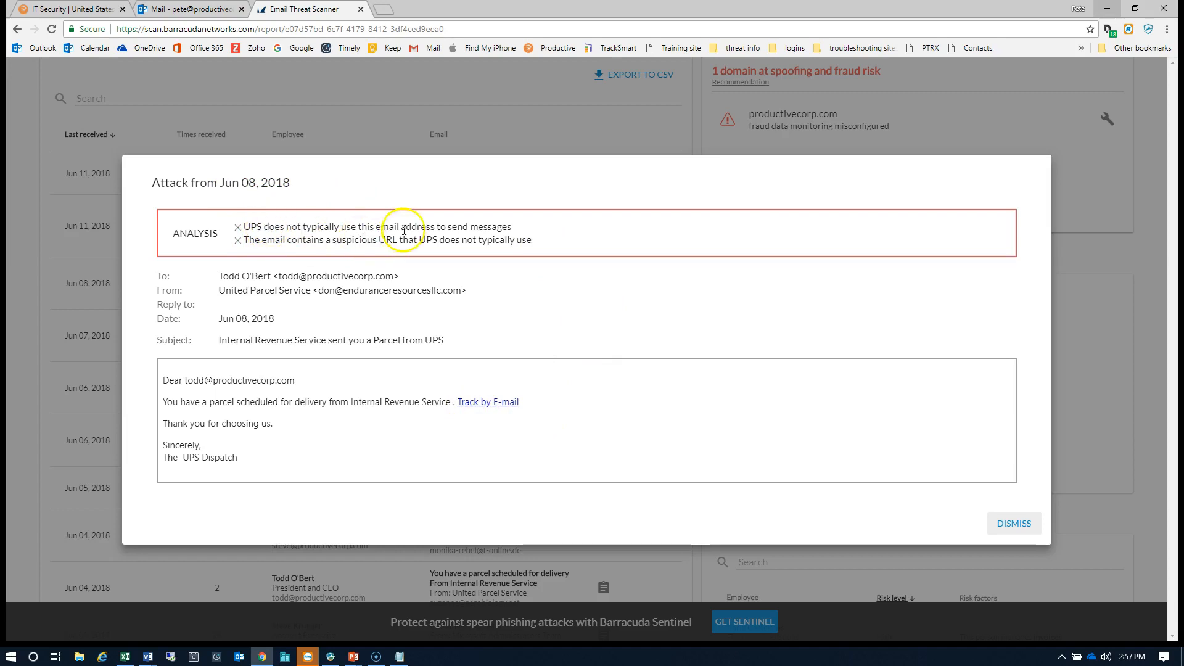
mouse_move(256, 230)
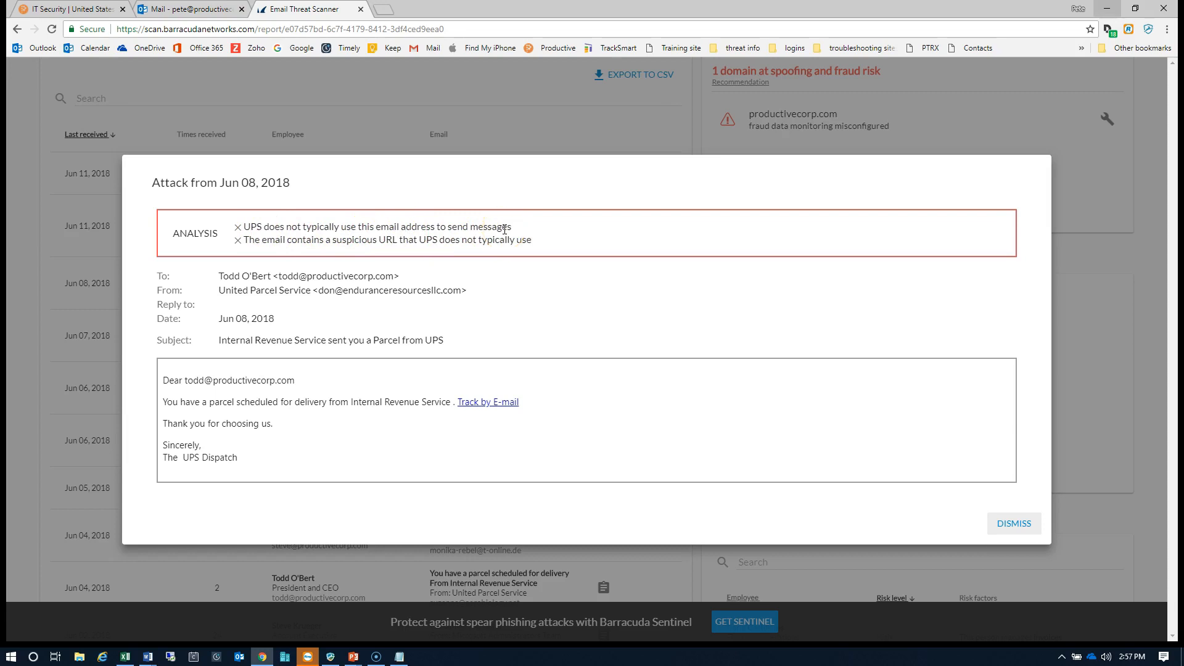
mouse_move(404, 237)
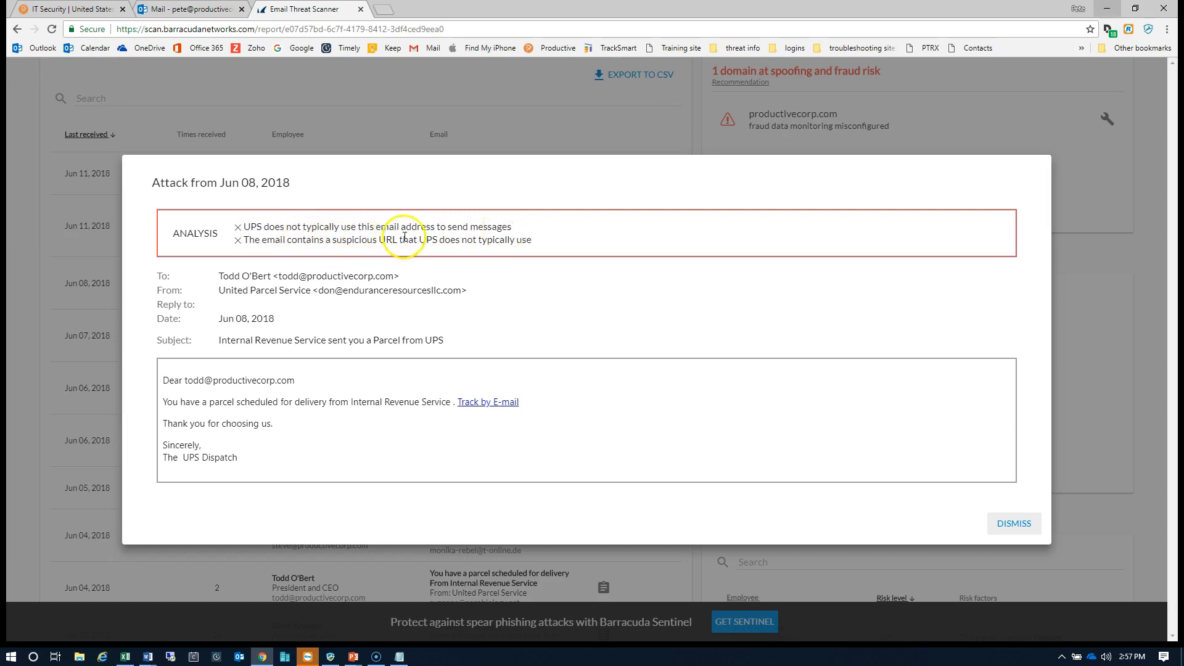
mouse_move(445, 253)
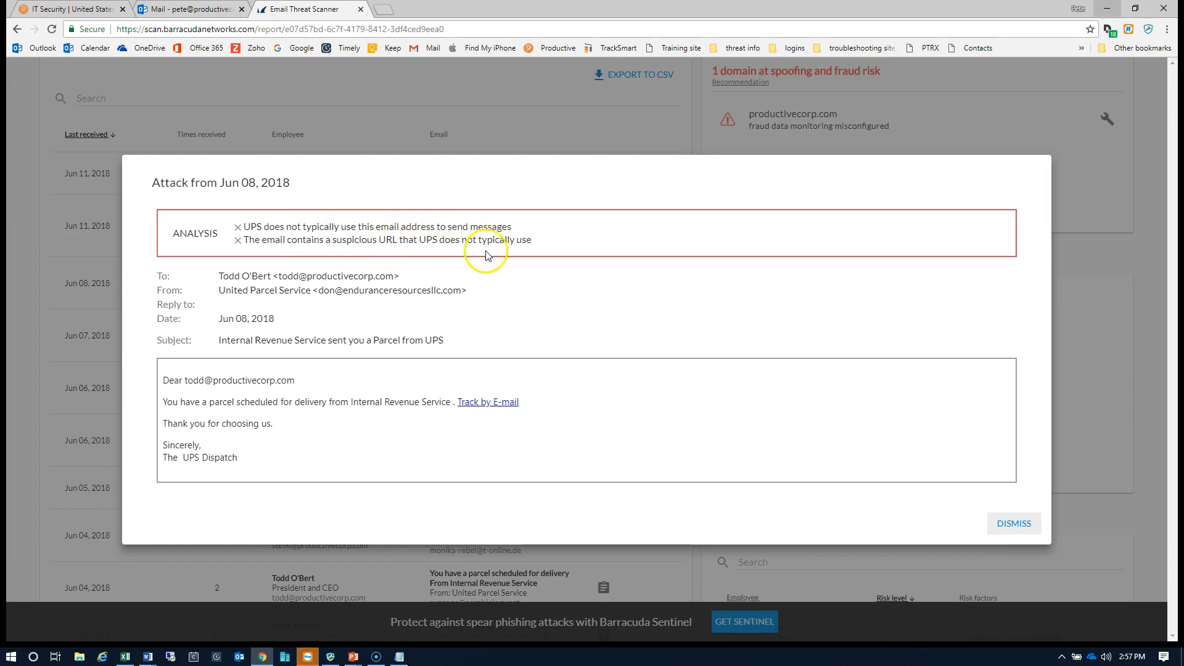
mouse_move(338, 399)
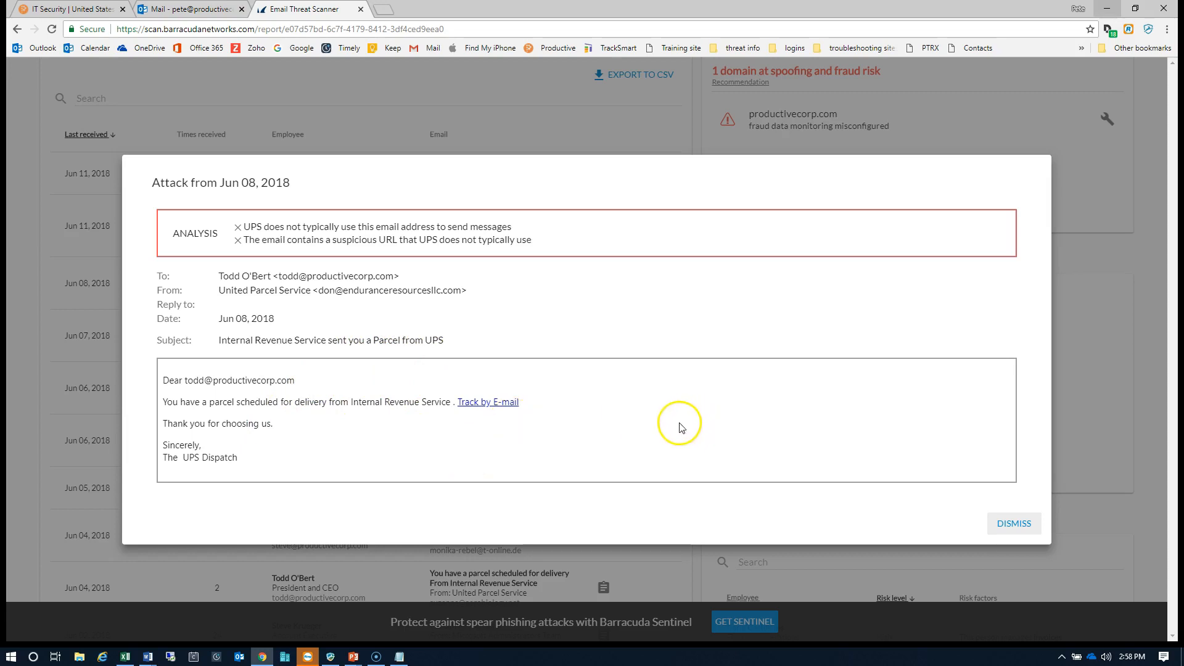
mouse_move(1082, 564)
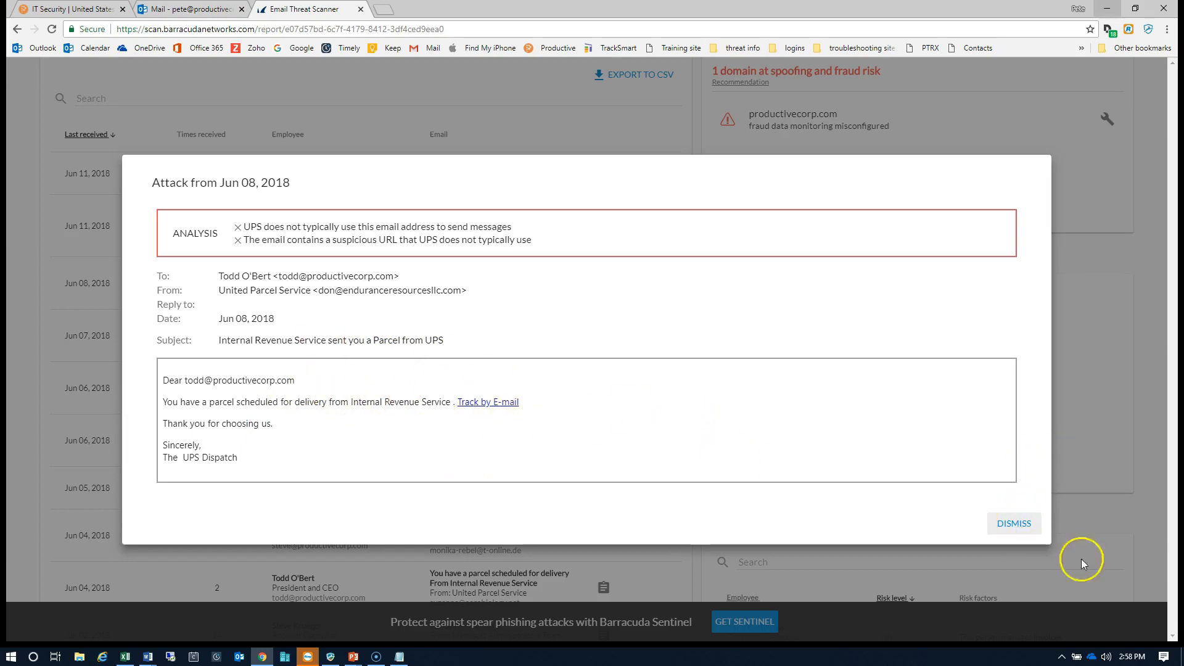
mouse_move(1014, 523)
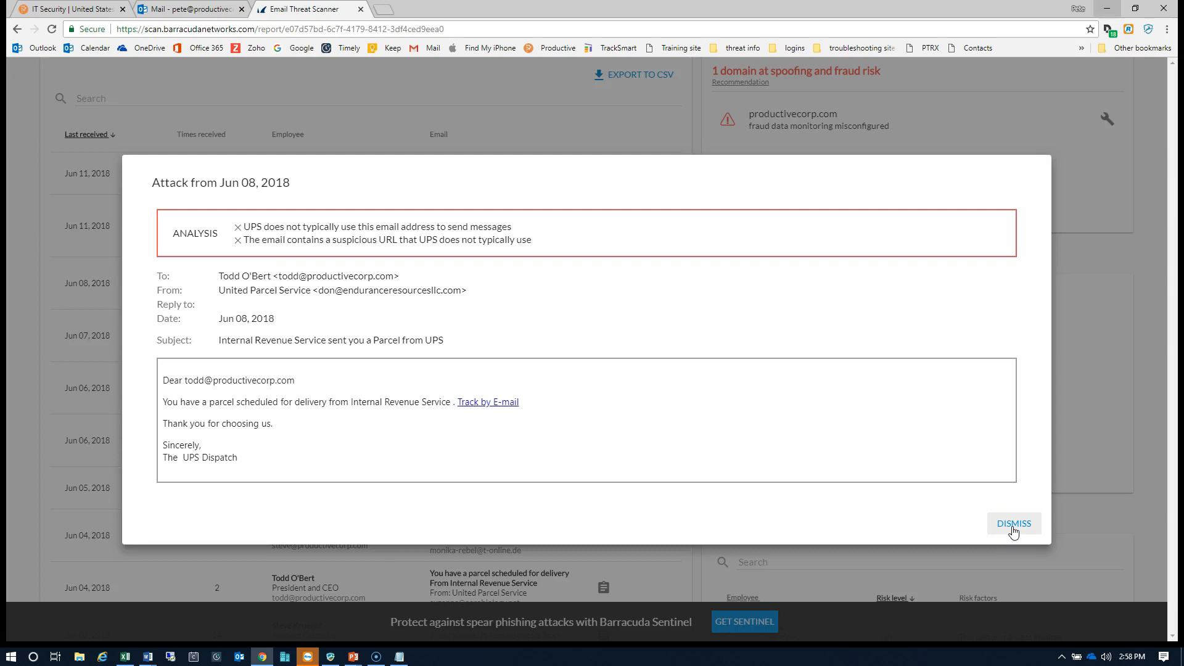
Dismiss the Jun 08, 2018 attack dialog to return to the attack list.
click(1014, 523)
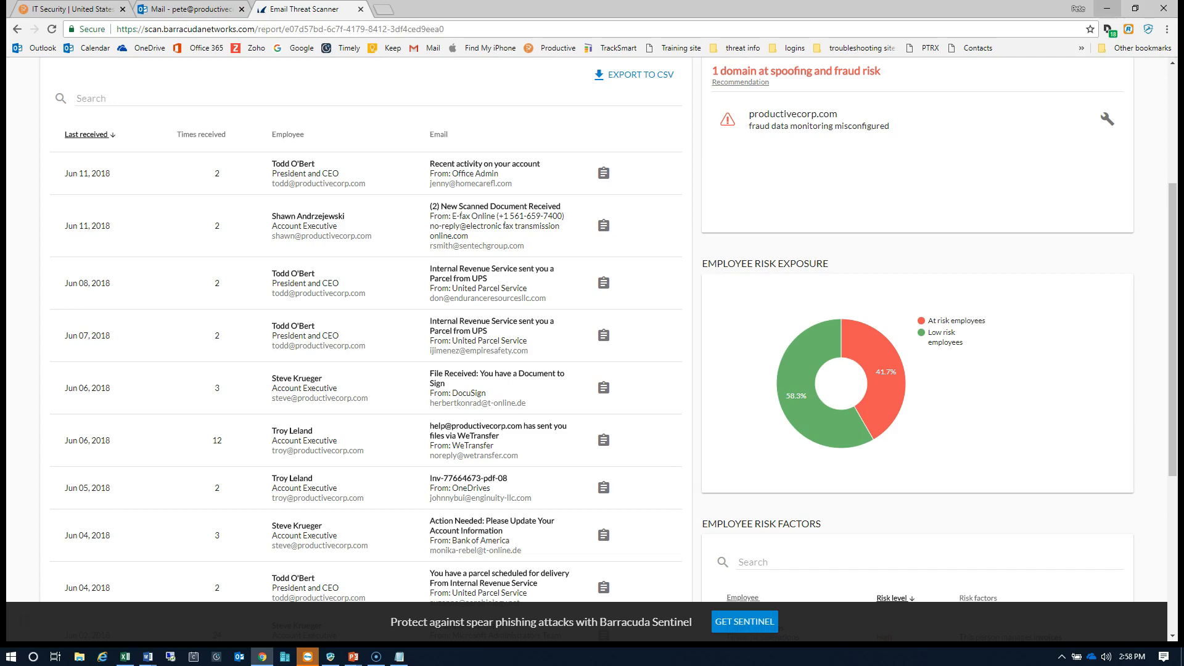
mouse_move(220, 453)
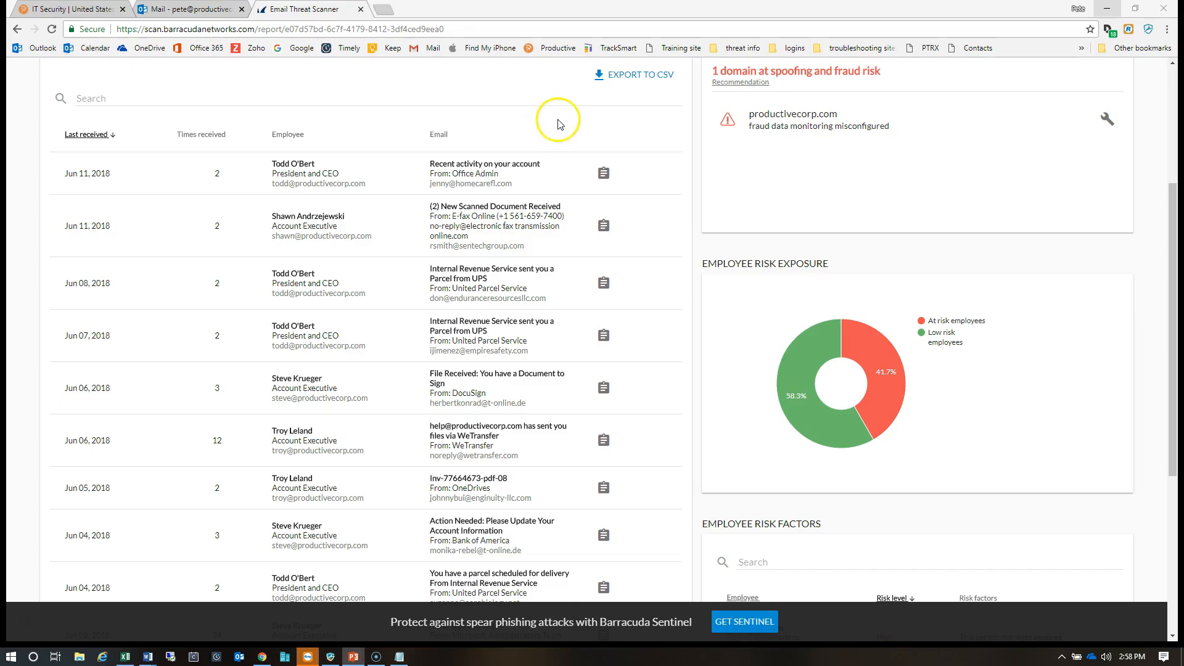
mouse_move(555, 355)
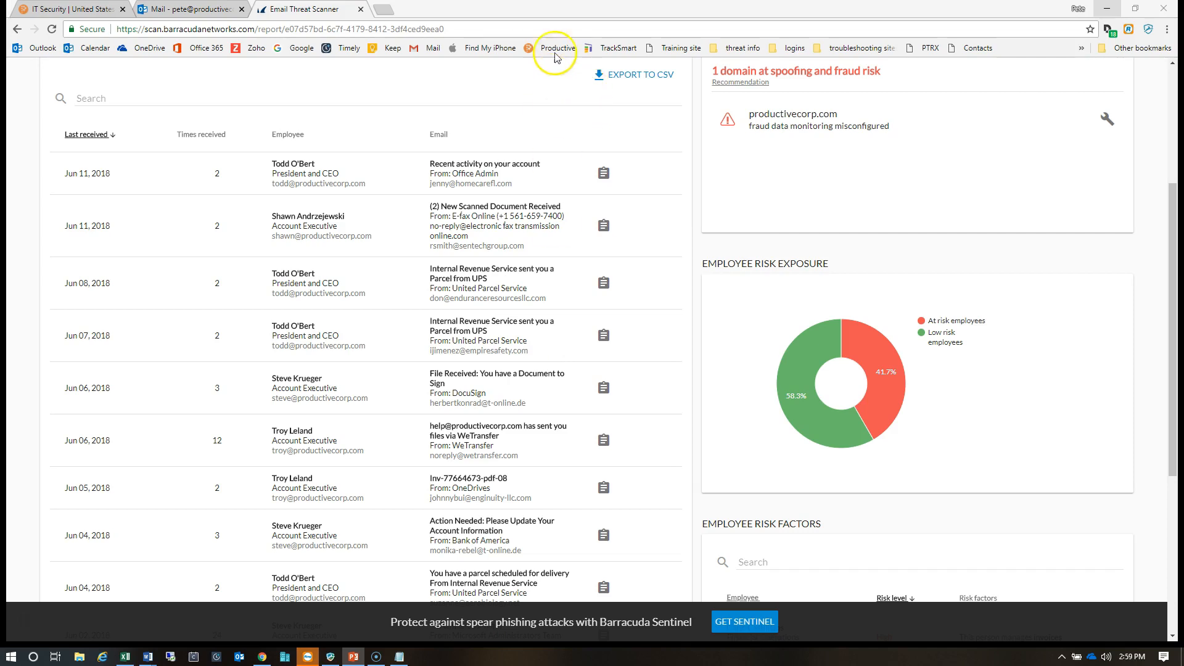
mouse_move(512, 186)
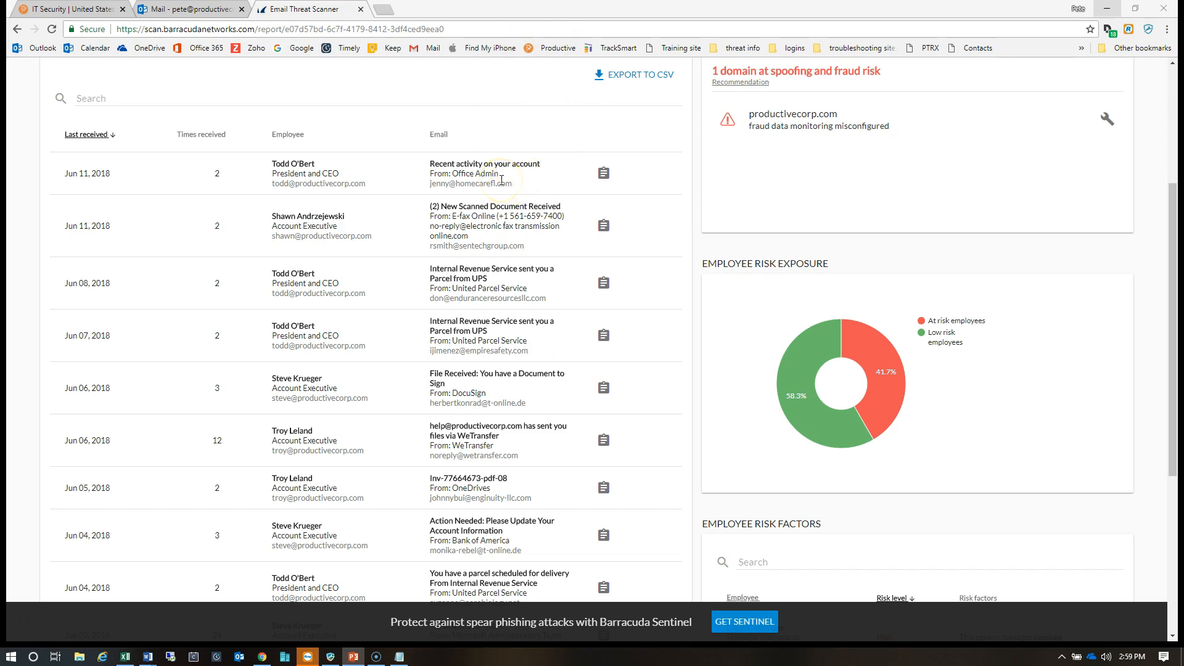
mouse_move(502, 182)
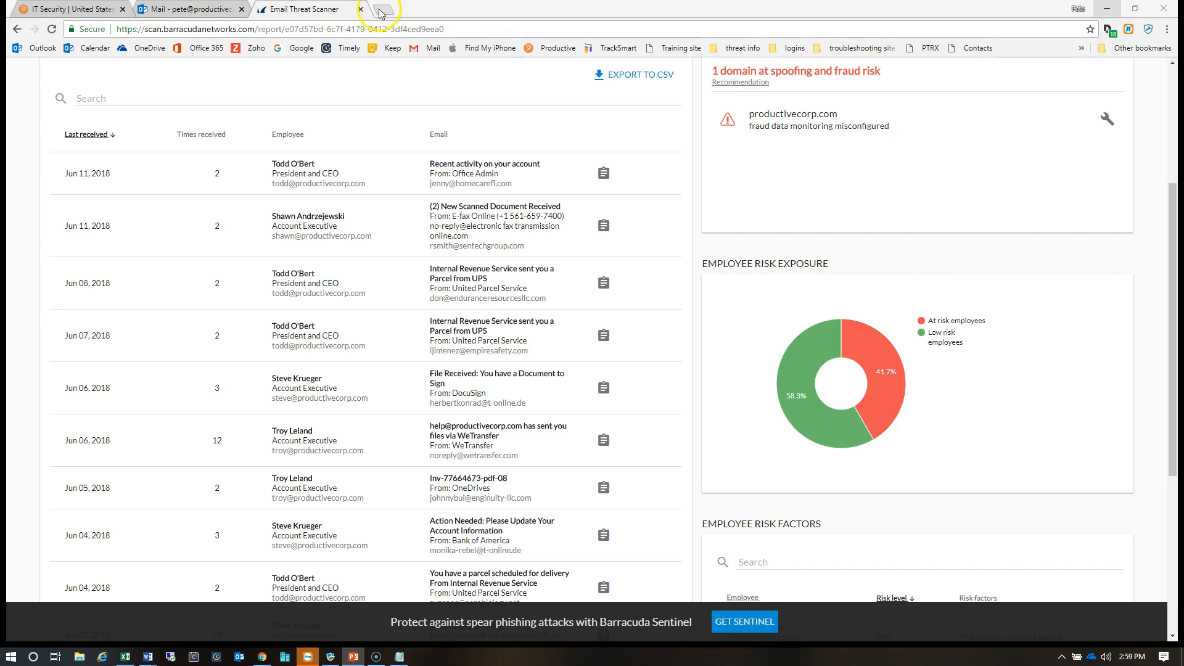
mouse_move(384, 14)
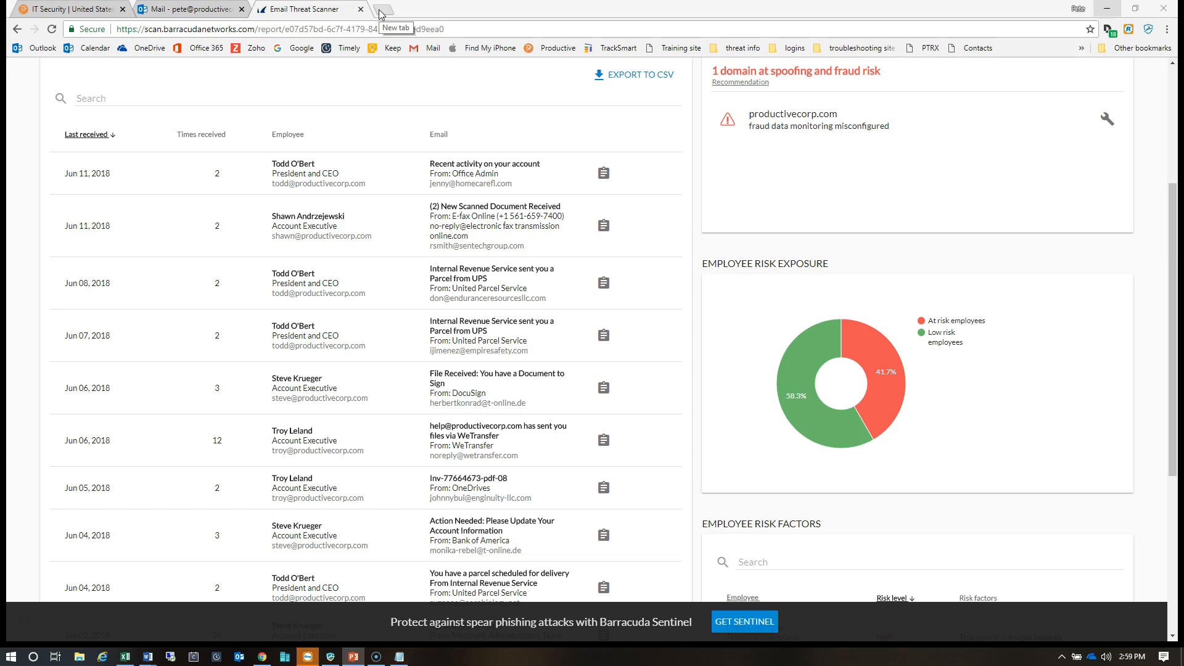
Go to the Office 365 site in a new tab and reach the Azure Active Directory admin center.
click(381, 14)
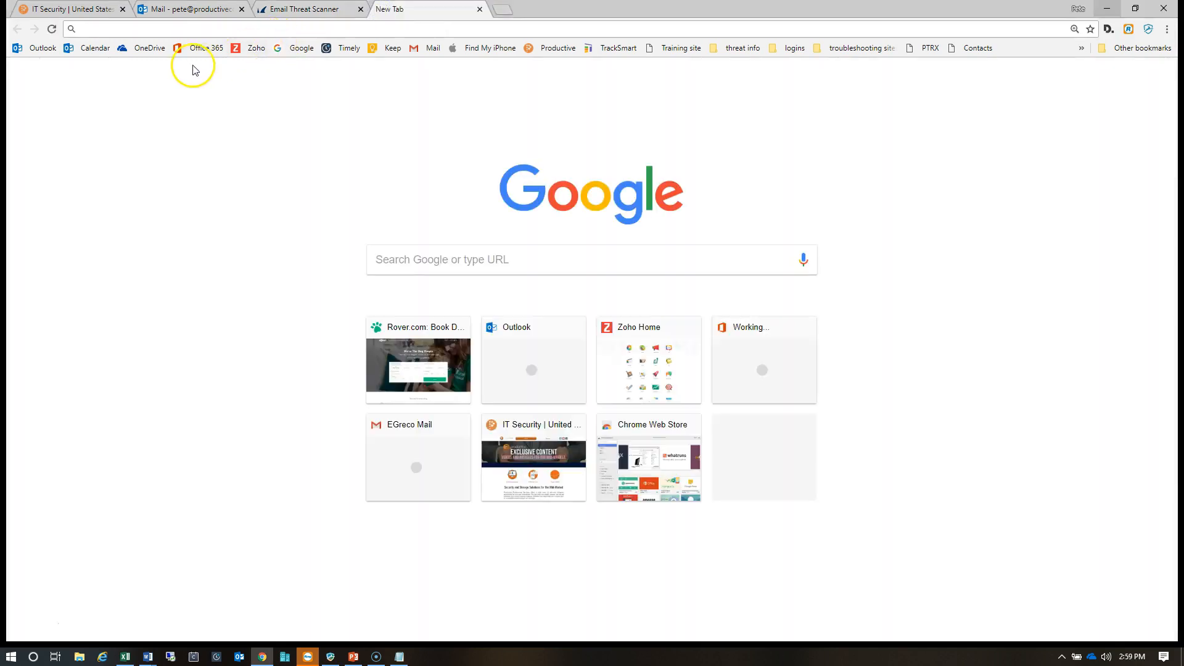
click(206, 48)
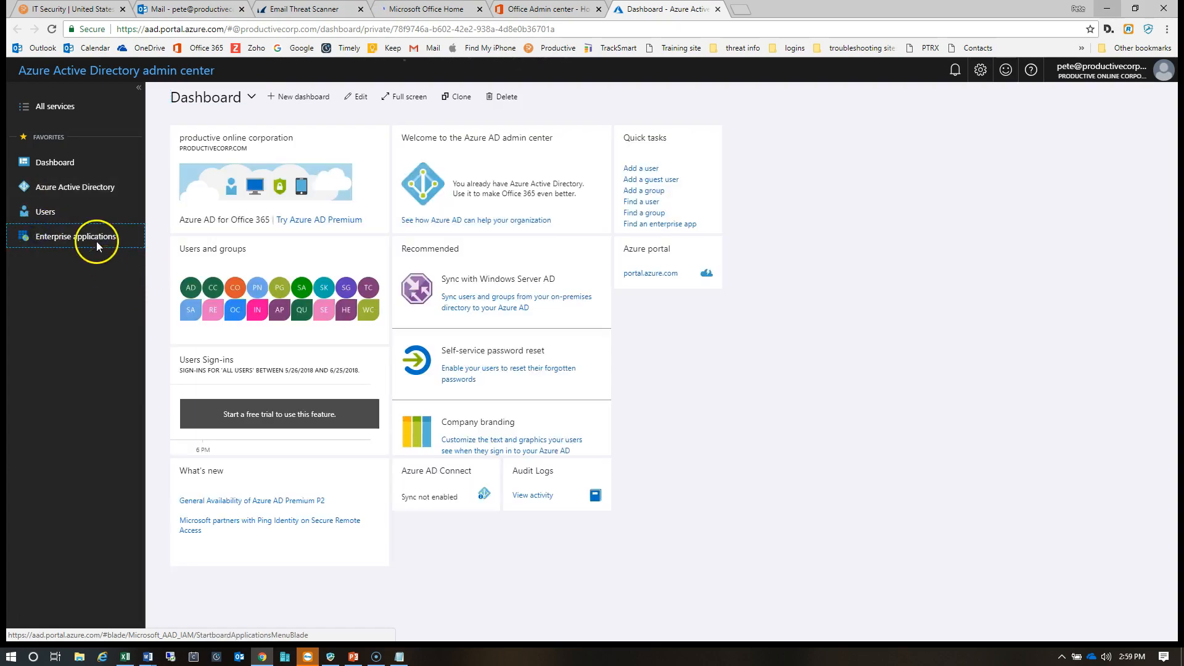
Delete Barracuda Networks from Enterprise applications, confirm with Yes, and dismiss the success notice.
click(75, 236)
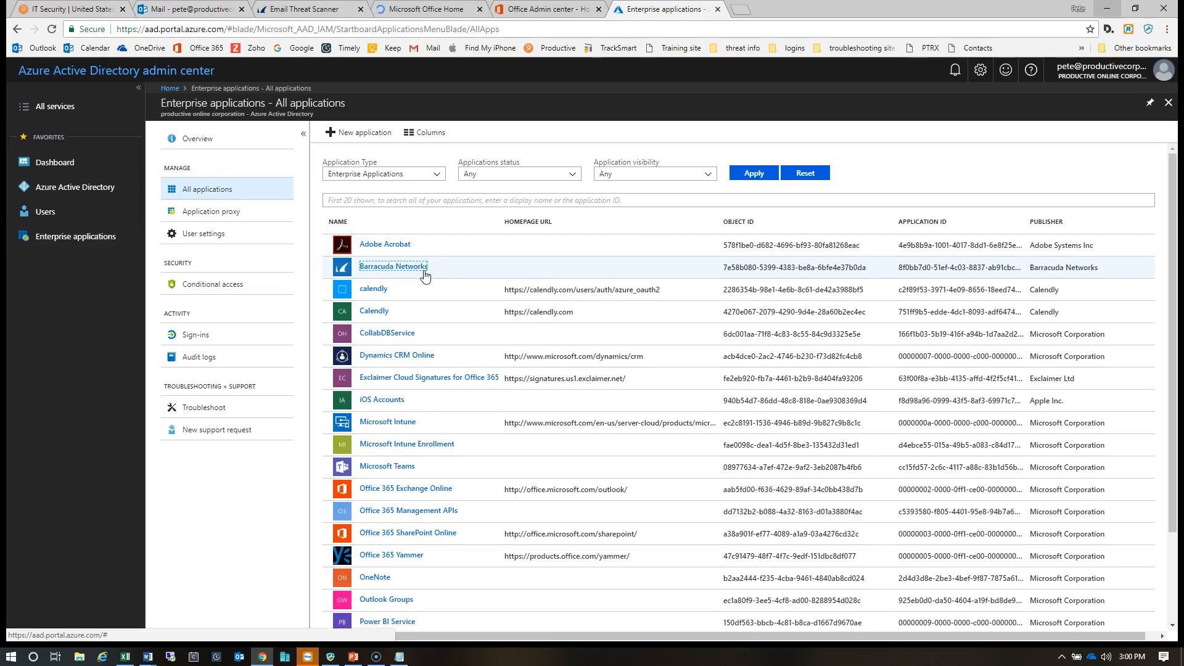
click(392, 266)
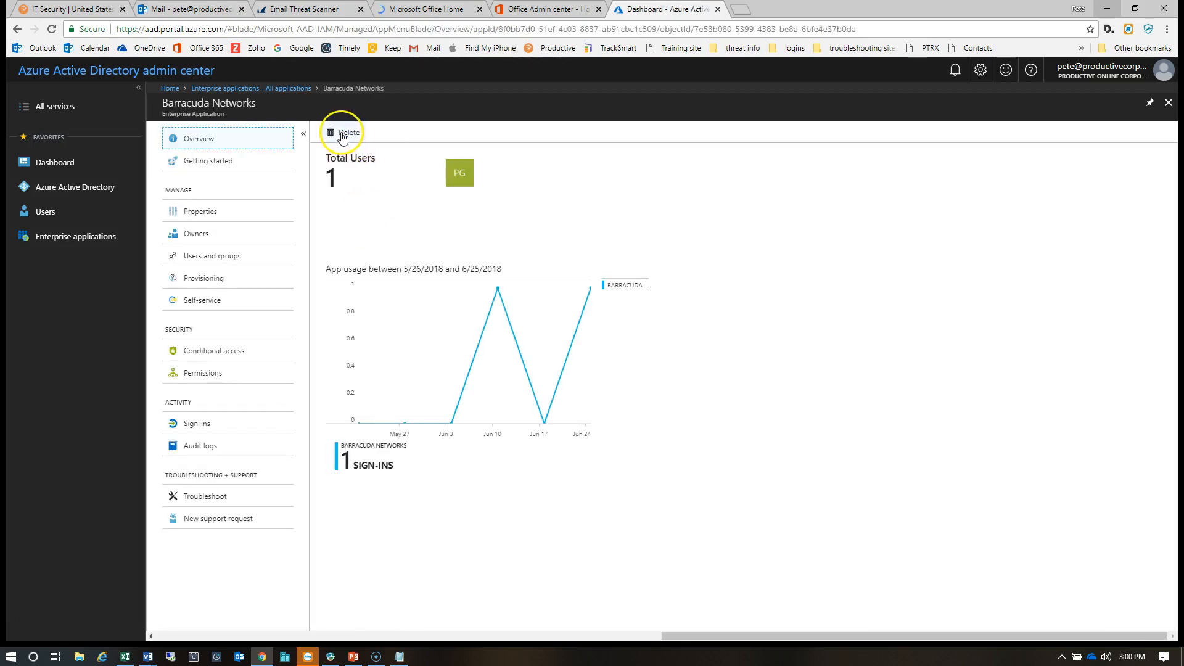
click(341, 132)
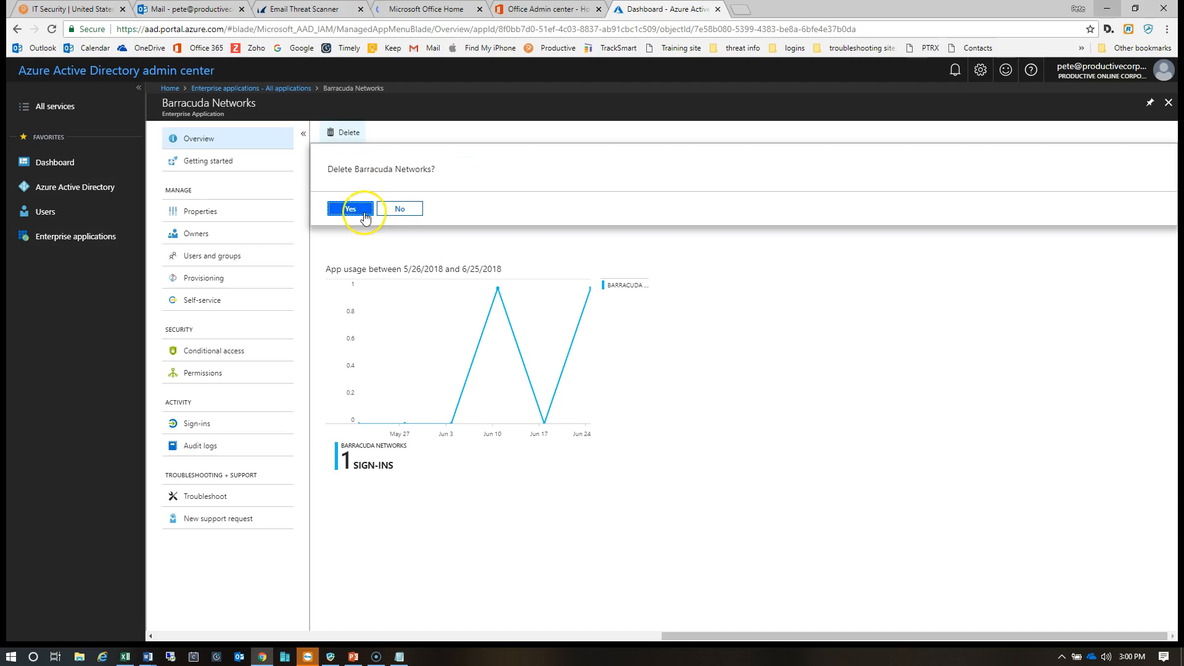
click(349, 209)
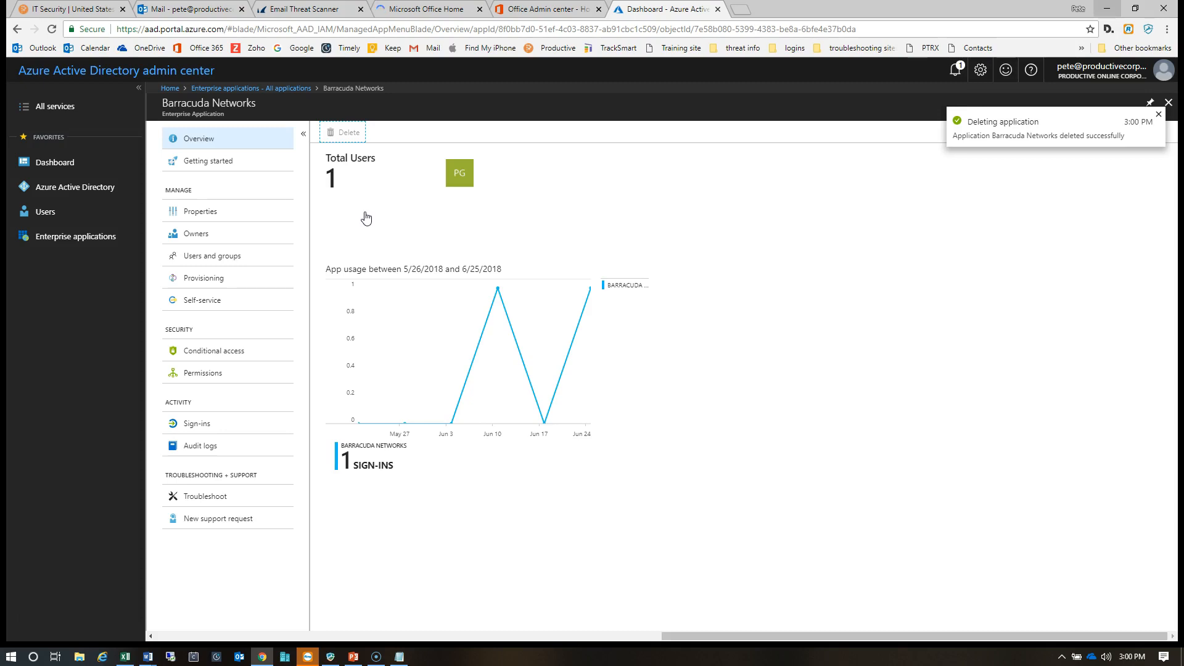
click(1158, 114)
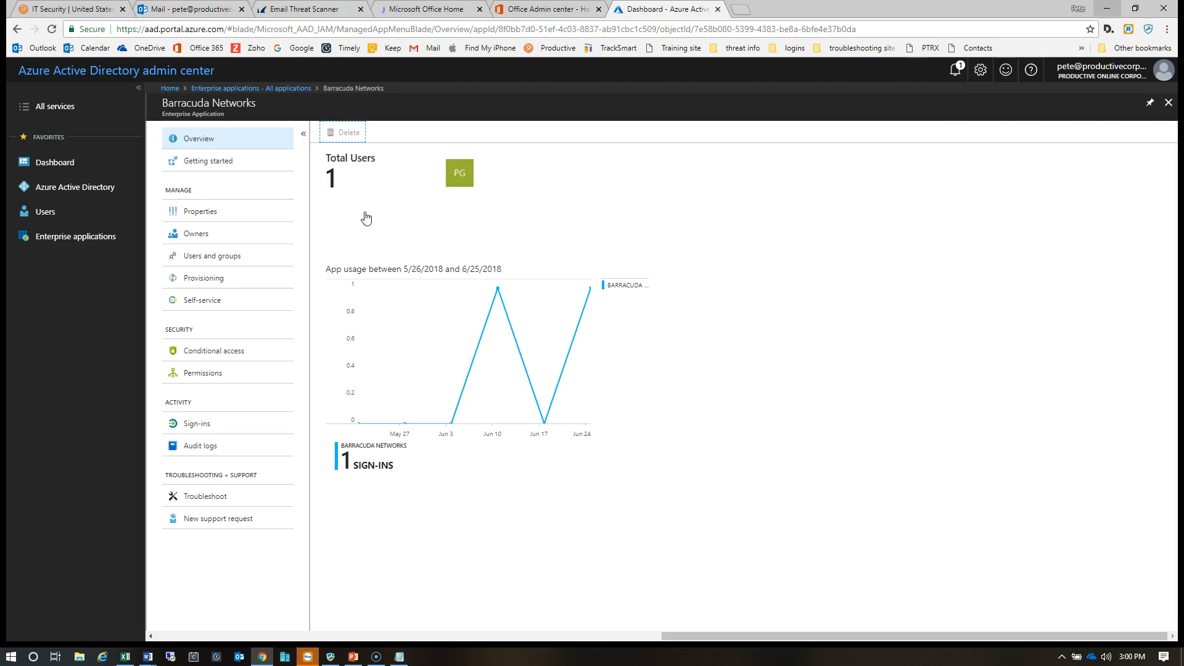